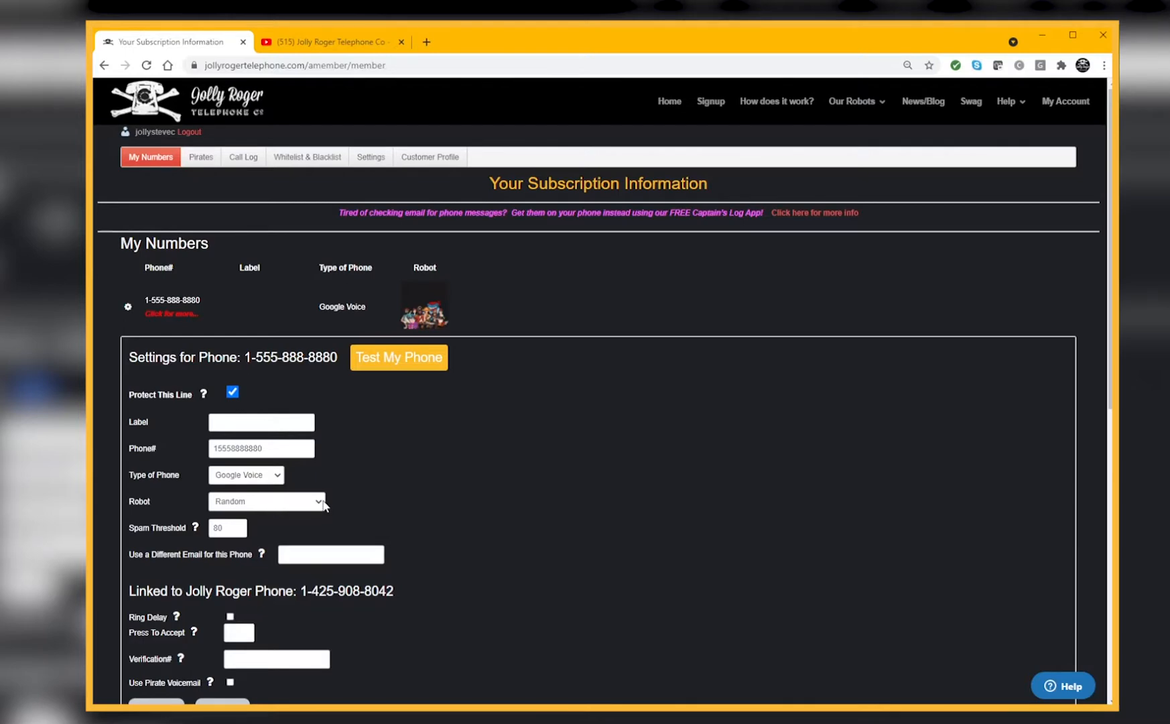
mouse_move(340, 199)
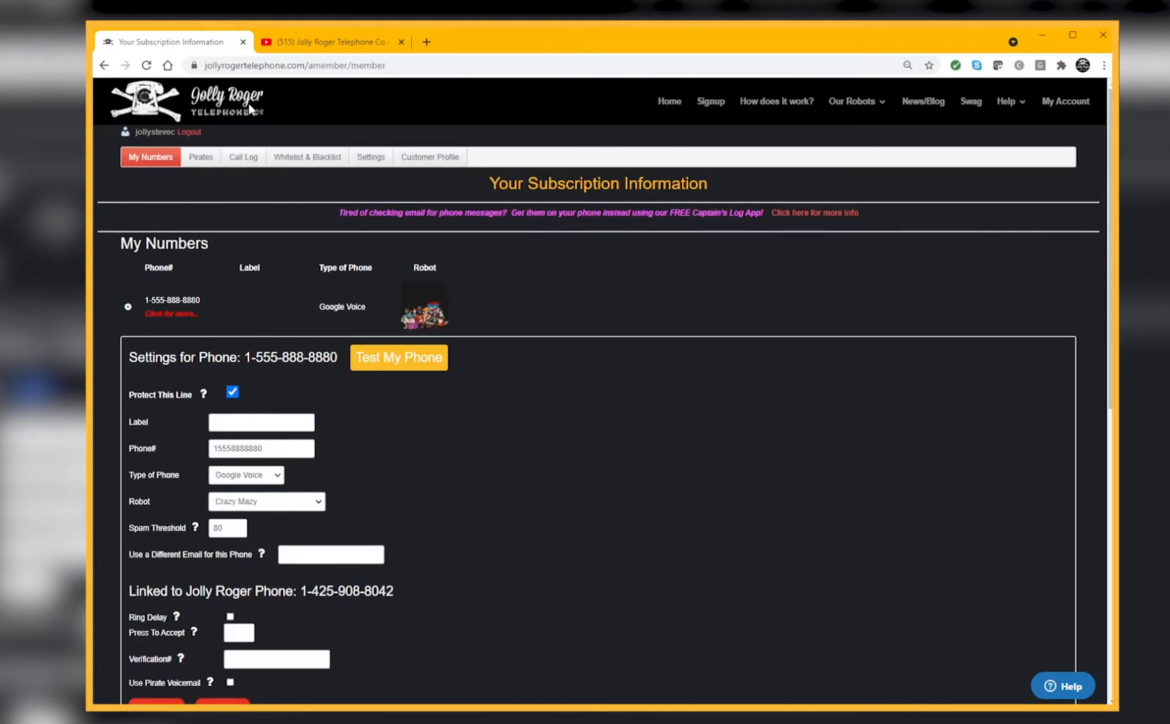
Step: Leave the line's robot on Random and cancel the phone settings without saving
click(265, 502)
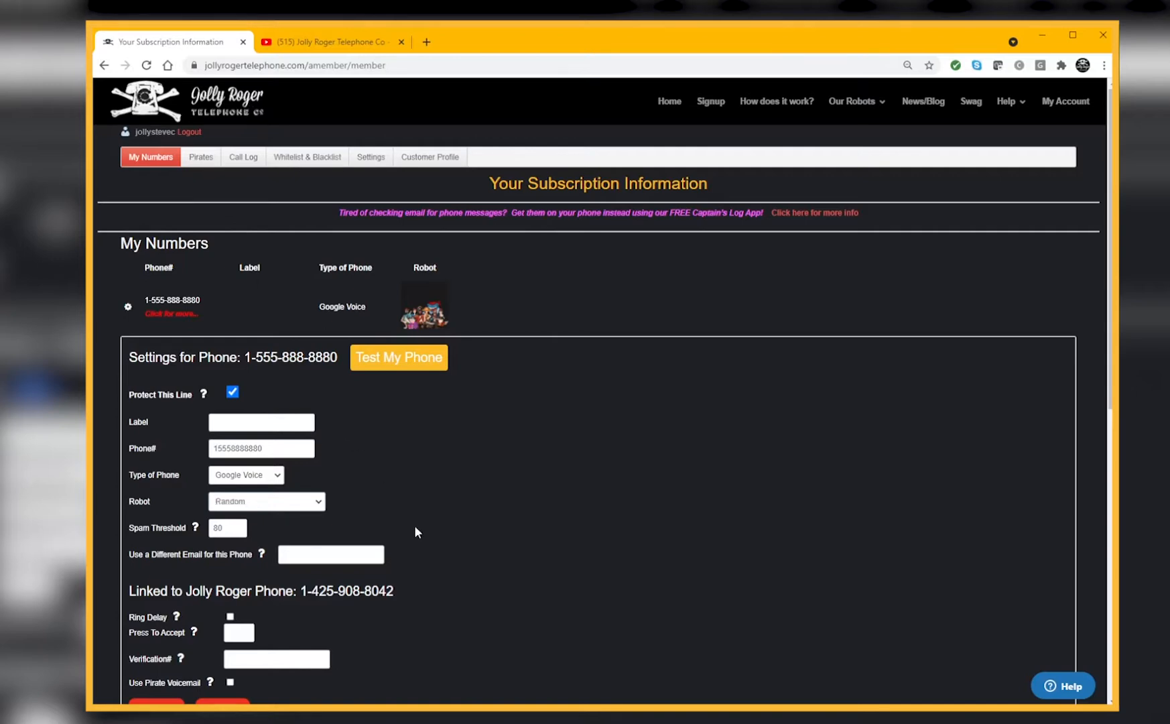
scroll(down, 3)
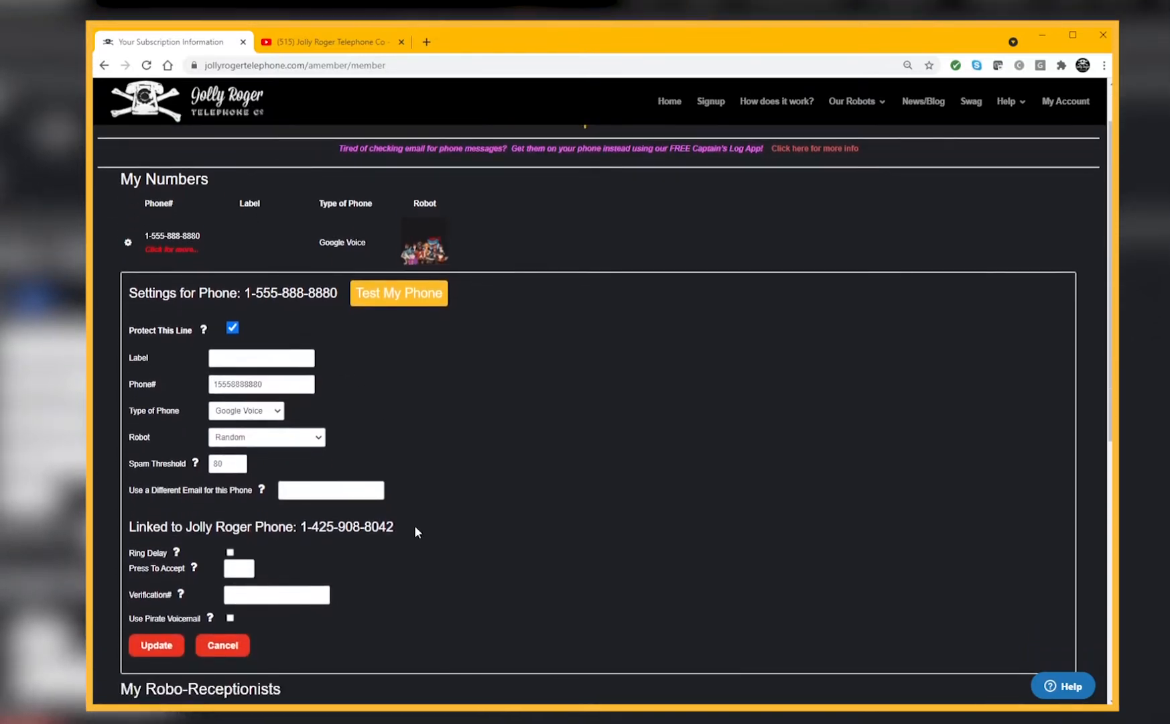
click(221, 645)
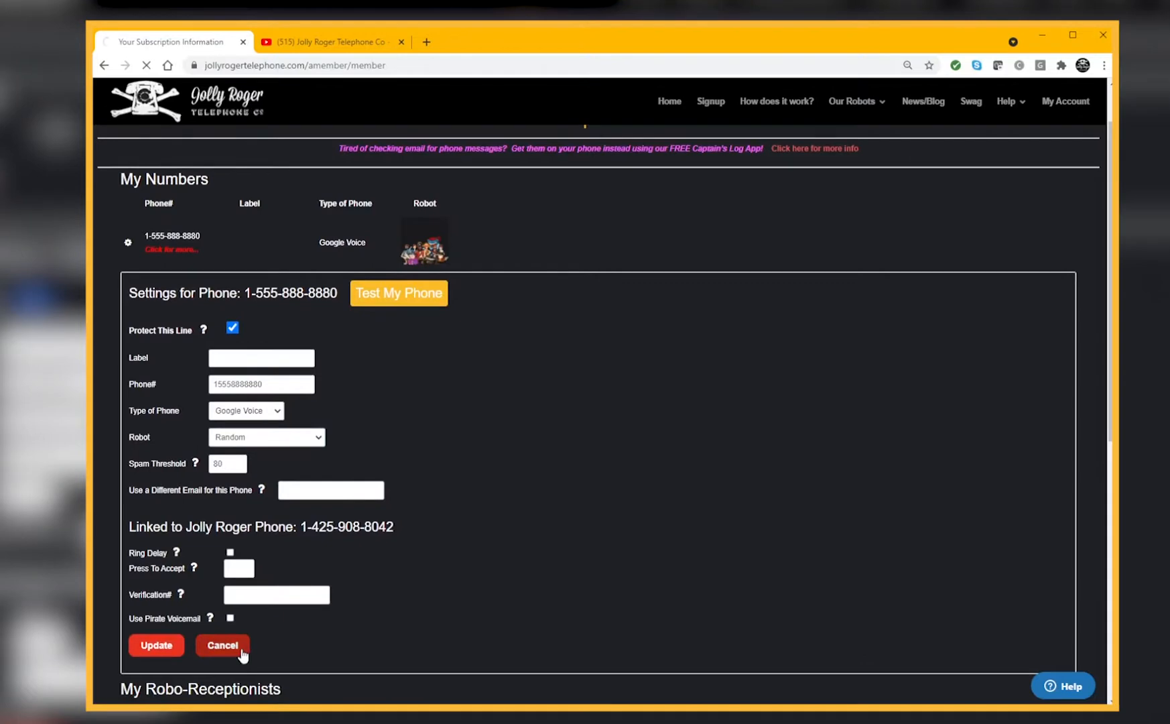
click(222, 645)
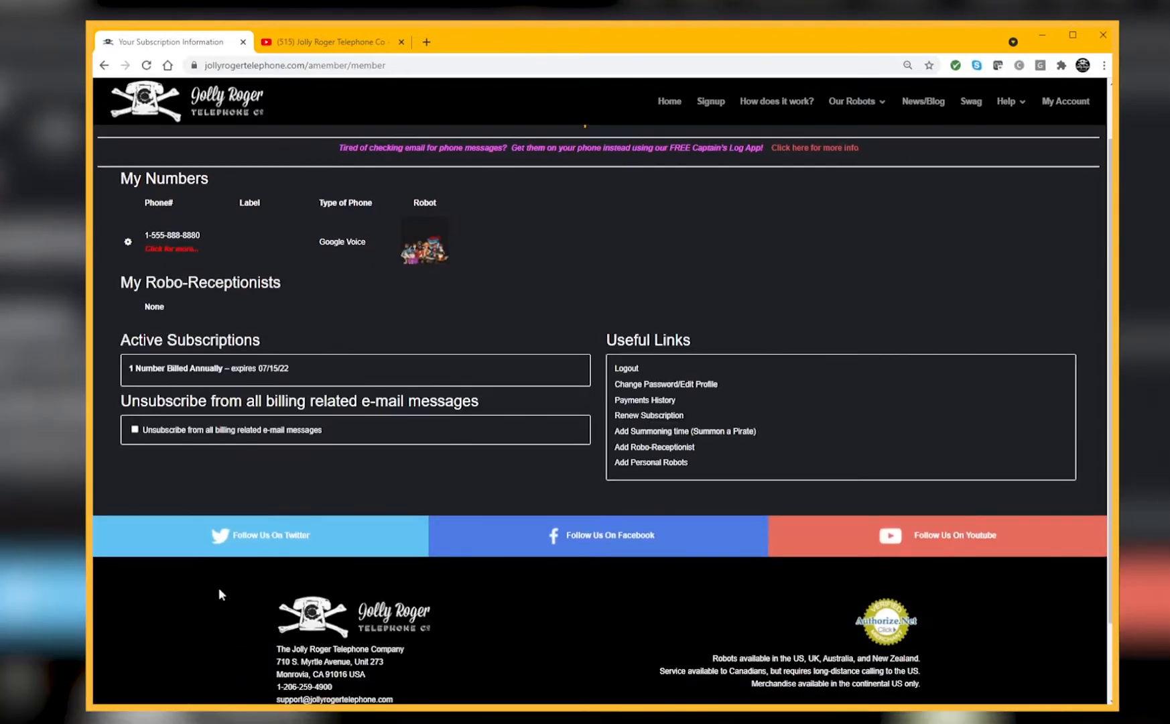
scroll(down, 3)
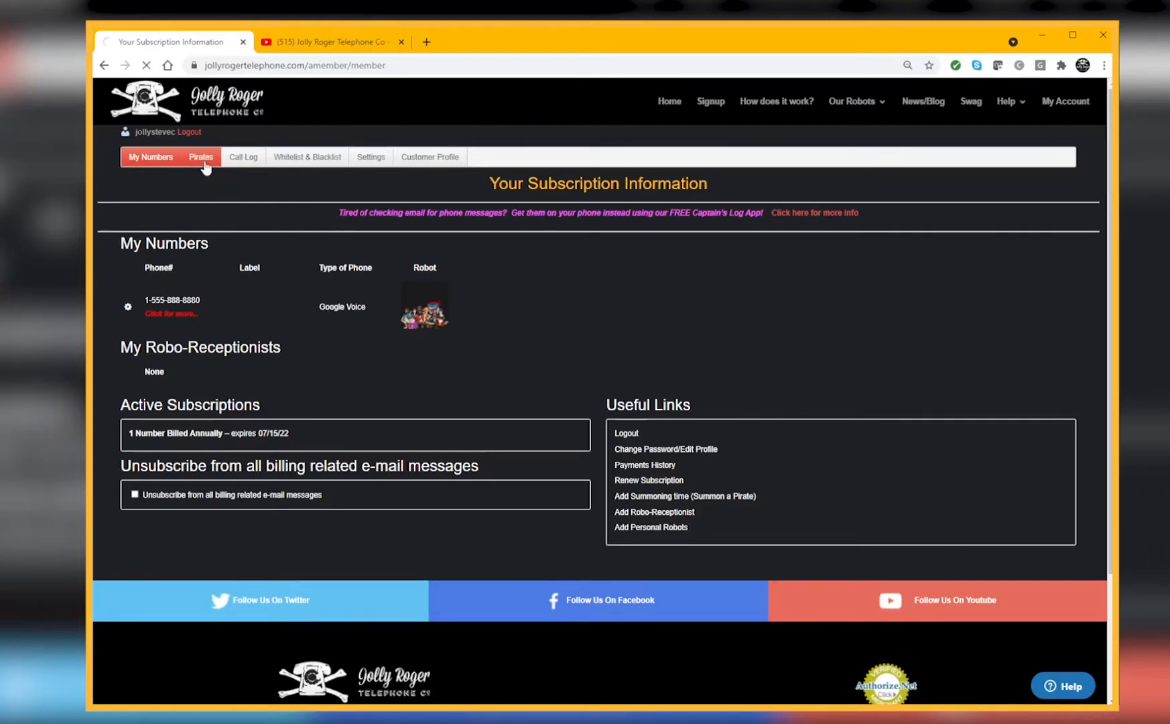
Step: Show the Pirate Catalog and browse through the listed pirates
click(201, 157)
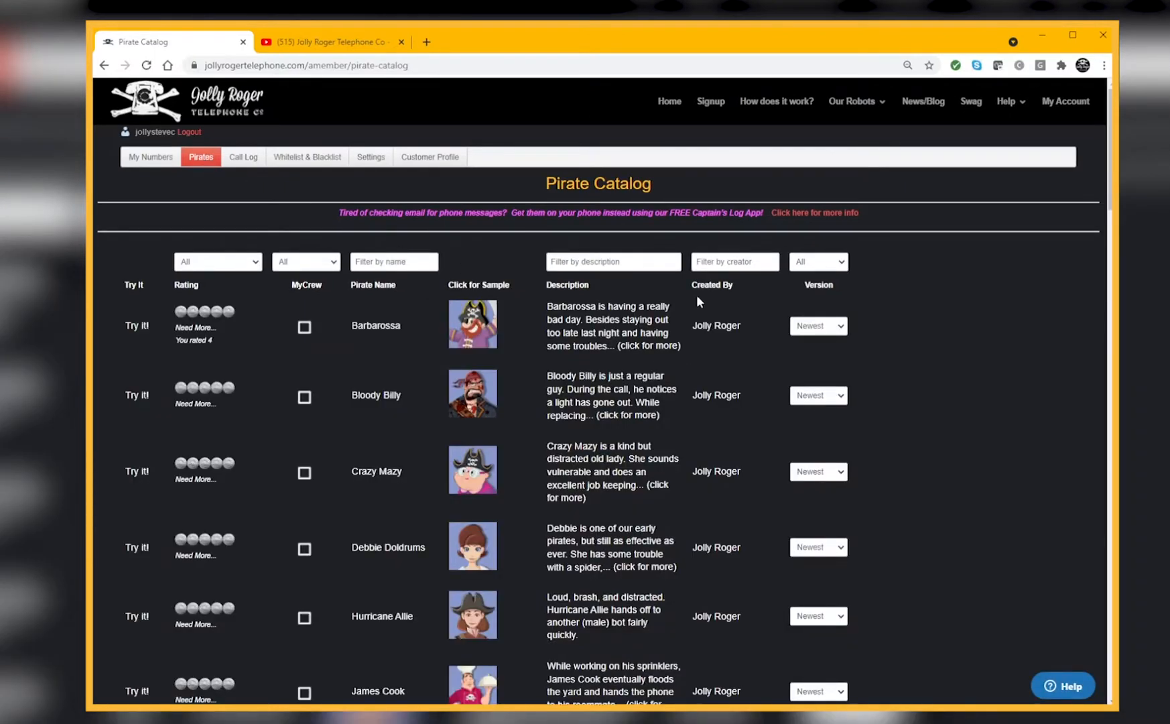
mouse_move(715, 359)
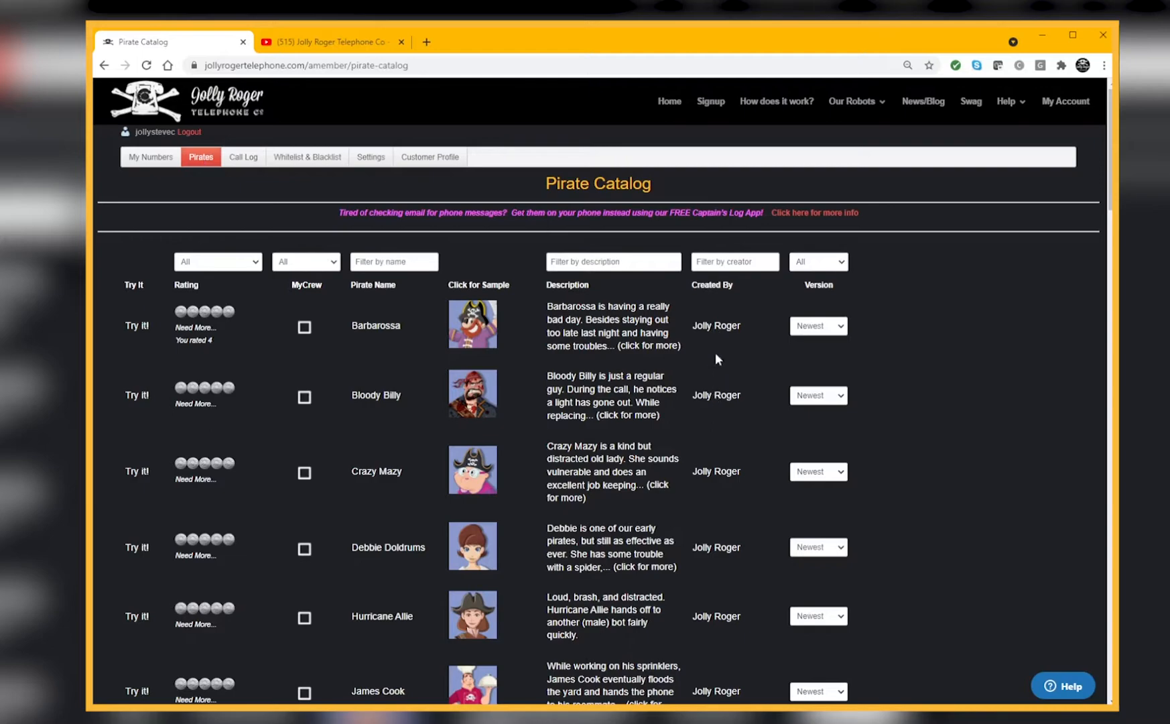
mouse_move(713, 393)
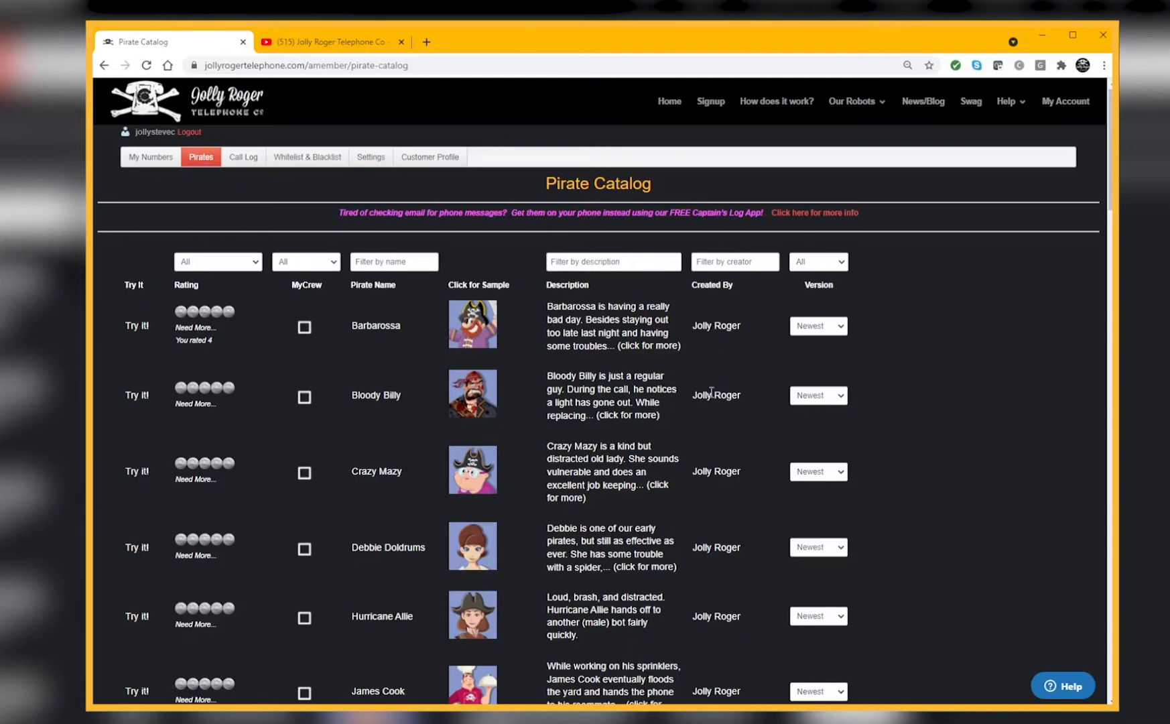
scroll(down, 3)
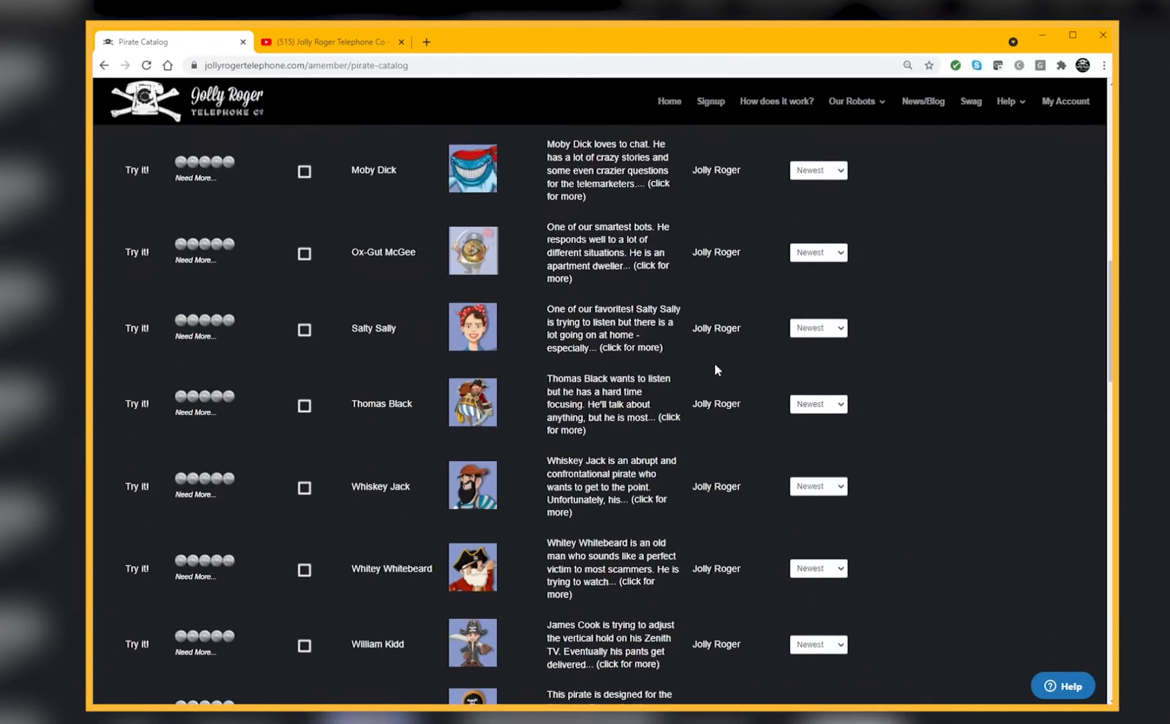
scroll(down, 3)
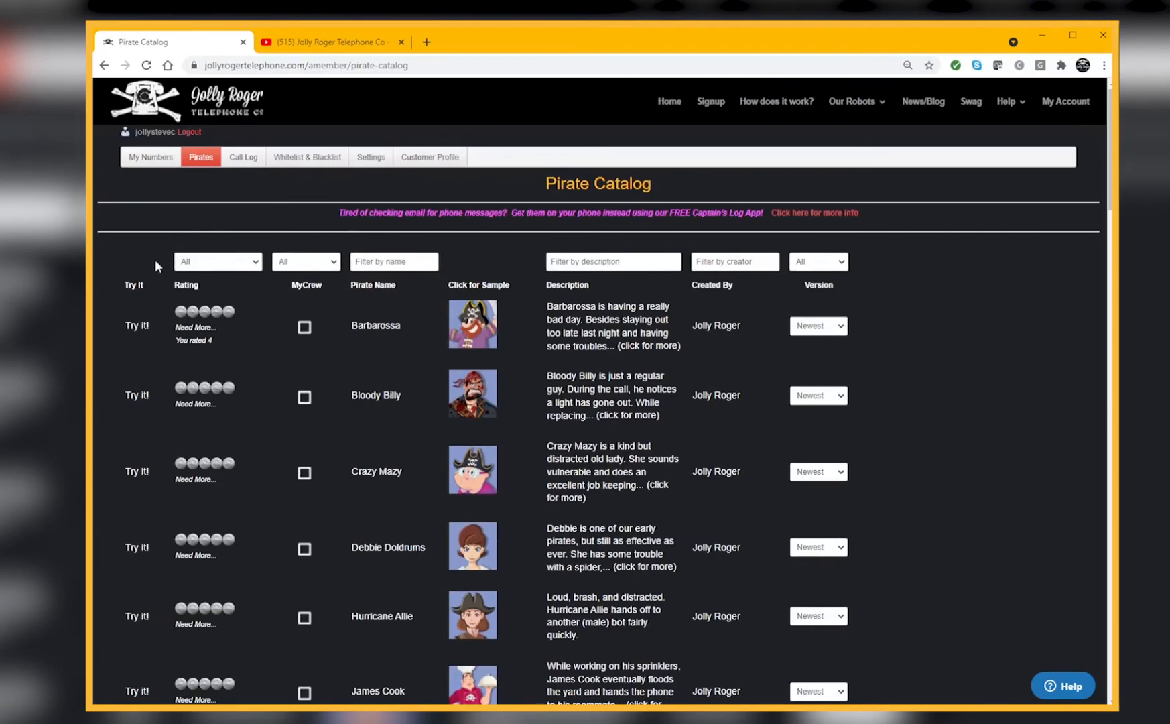
mouse_move(137, 326)
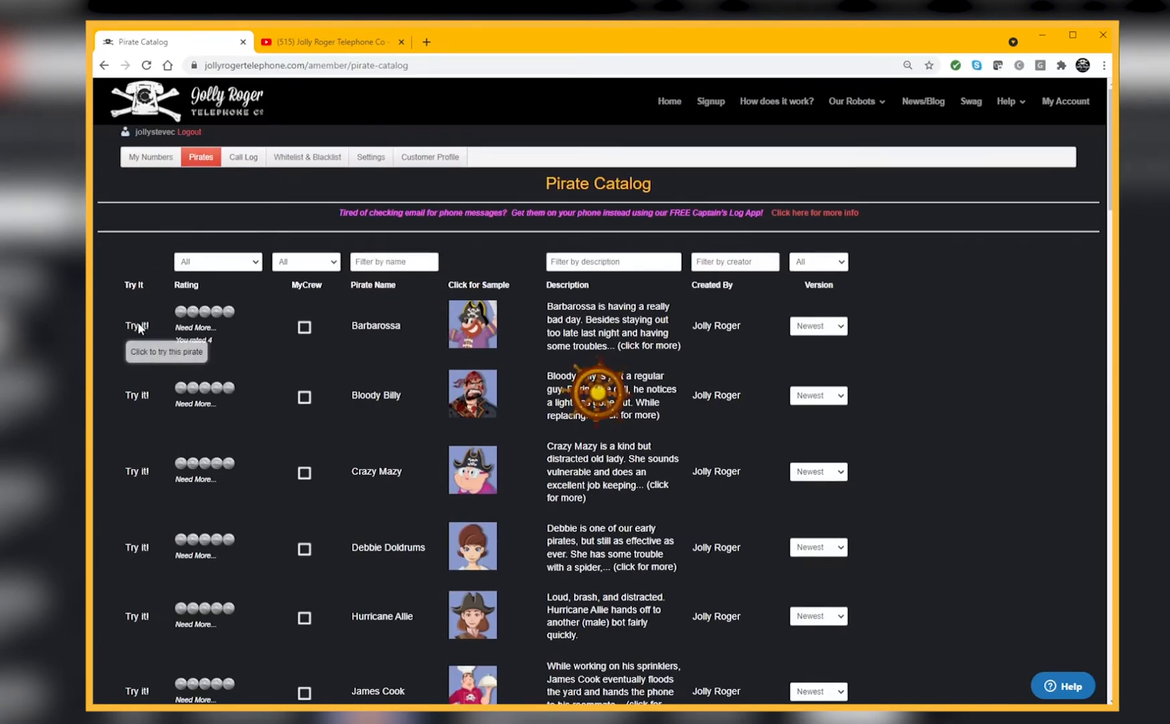
click(137, 326)
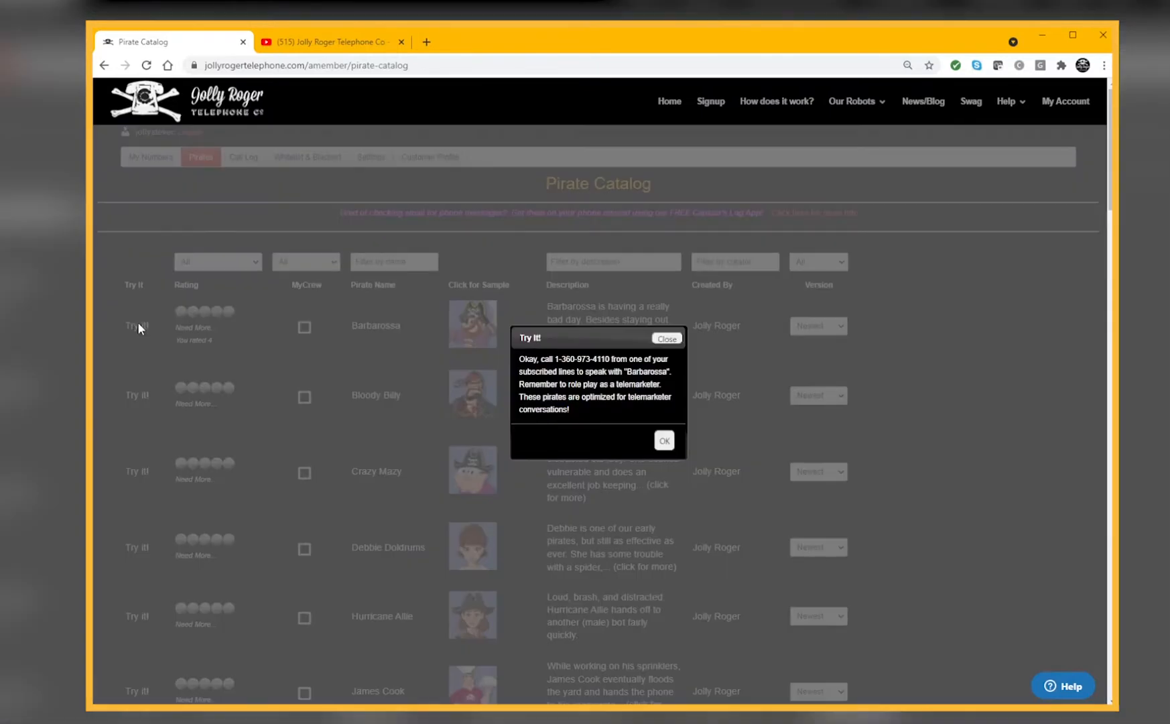
mouse_move(588, 386)
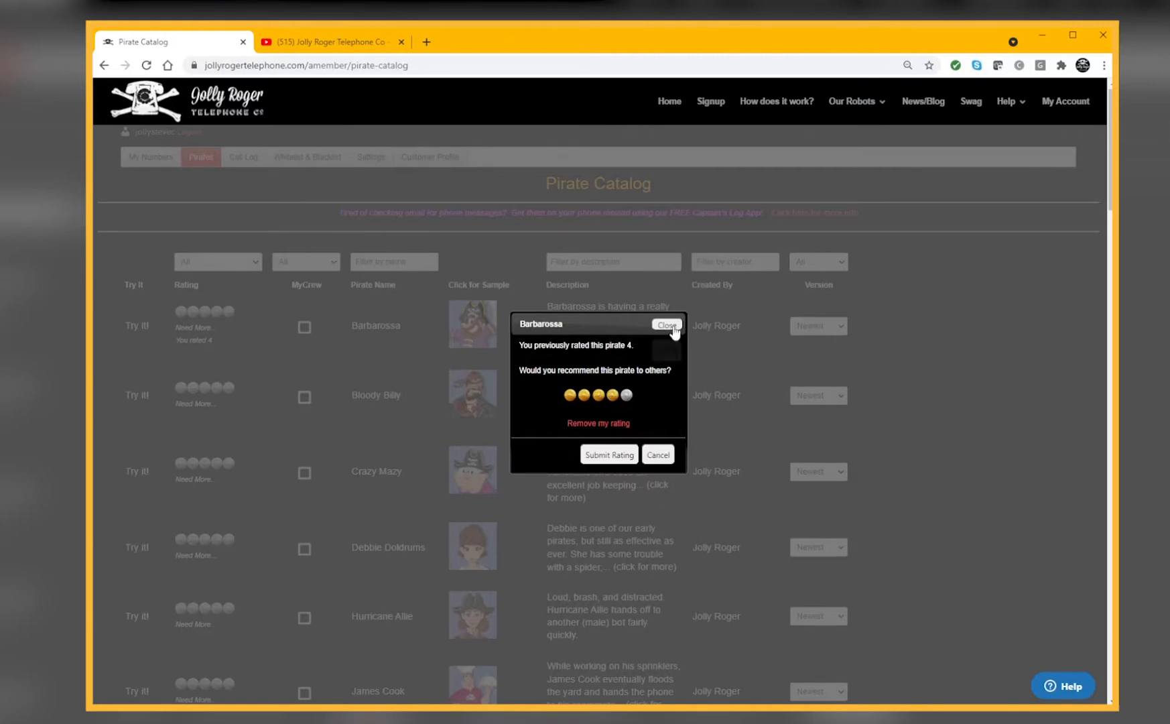
click(666, 324)
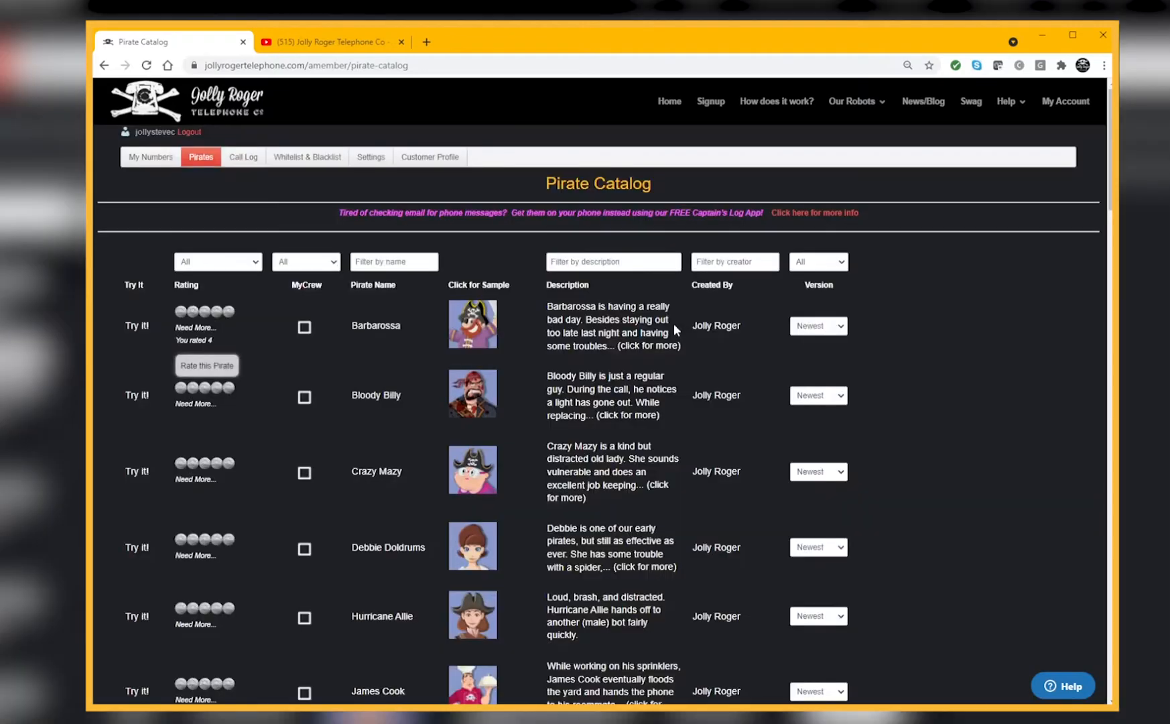
mouse_move(261, 682)
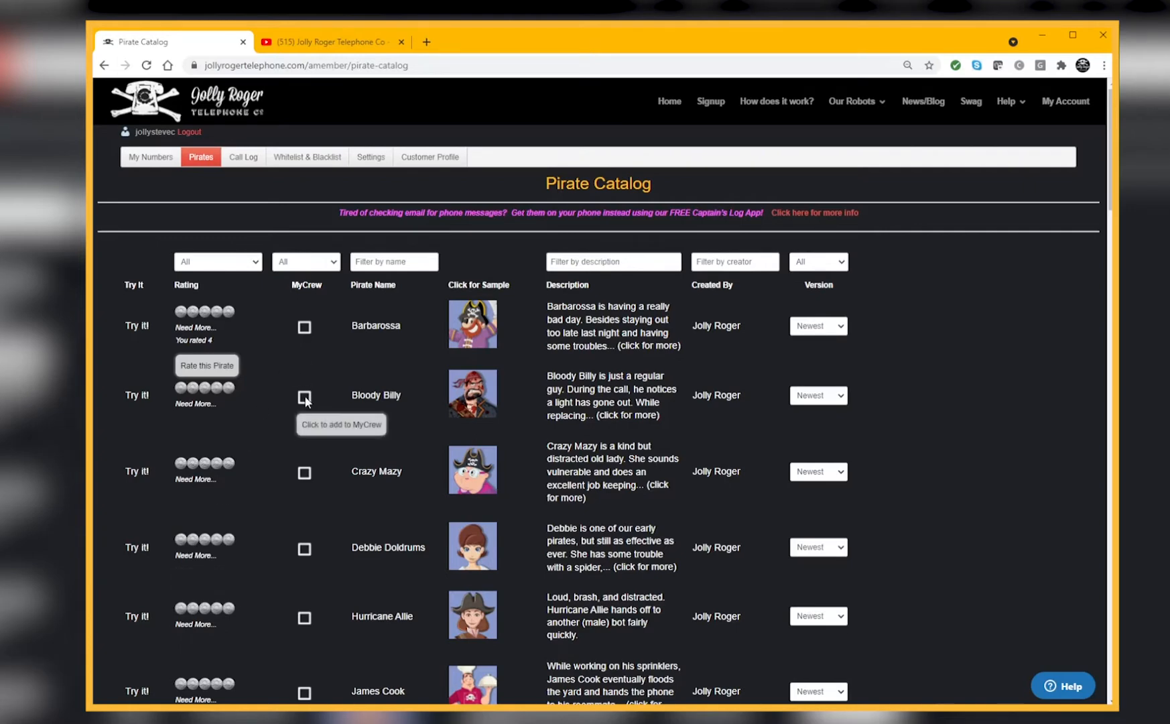
mouse_move(443, 325)
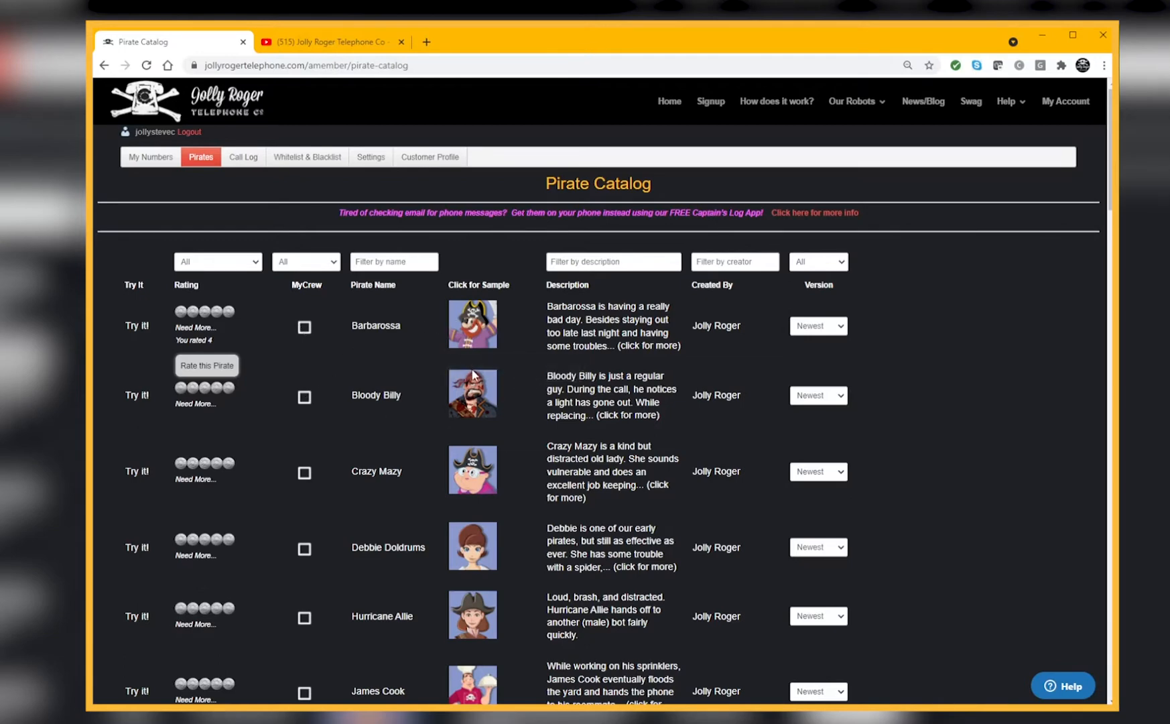
mouse_move(472, 393)
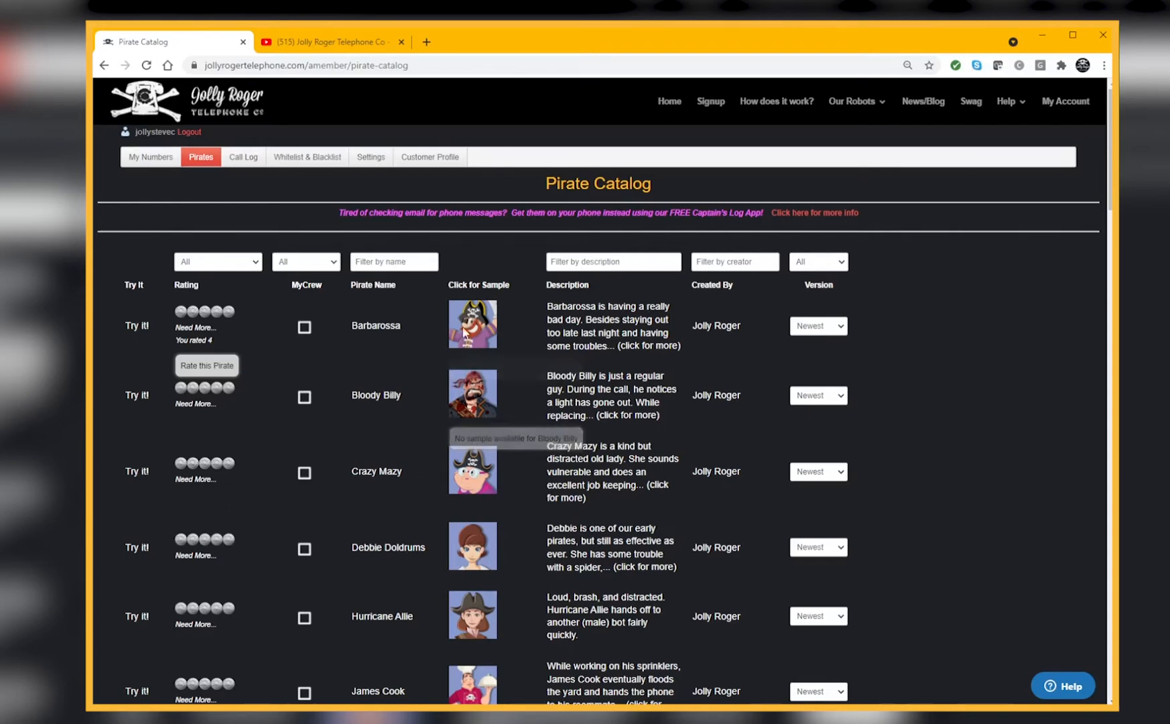
mouse_move(473, 324)
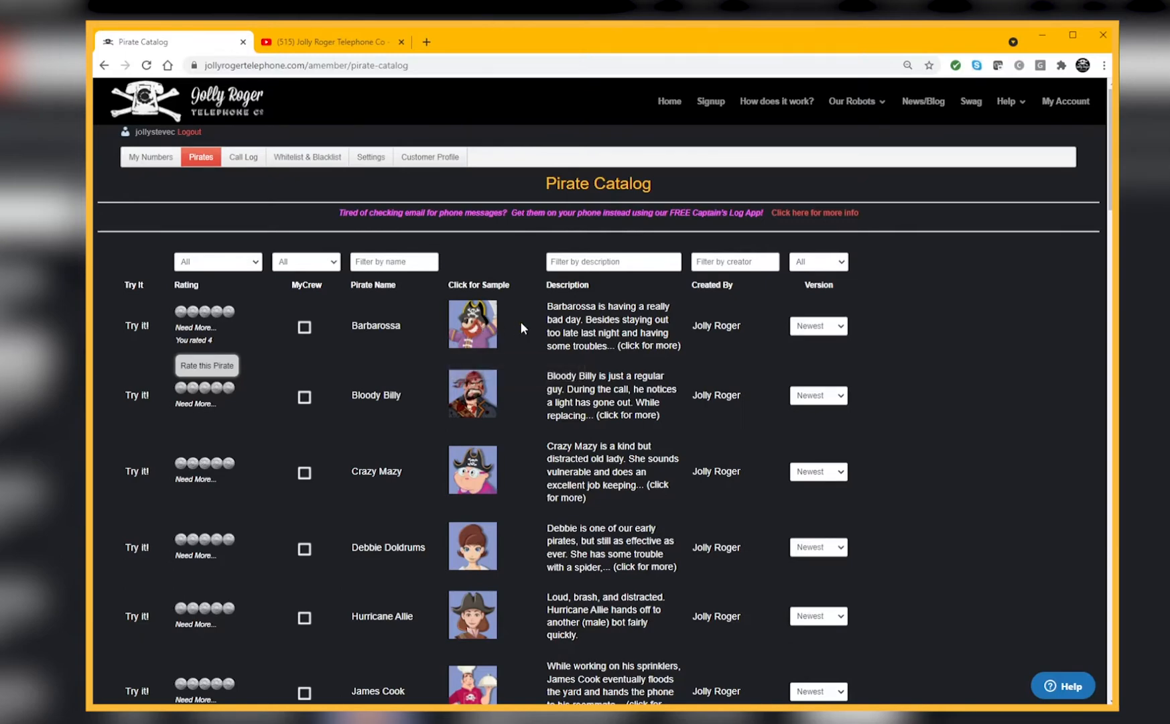
mouse_move(604, 318)
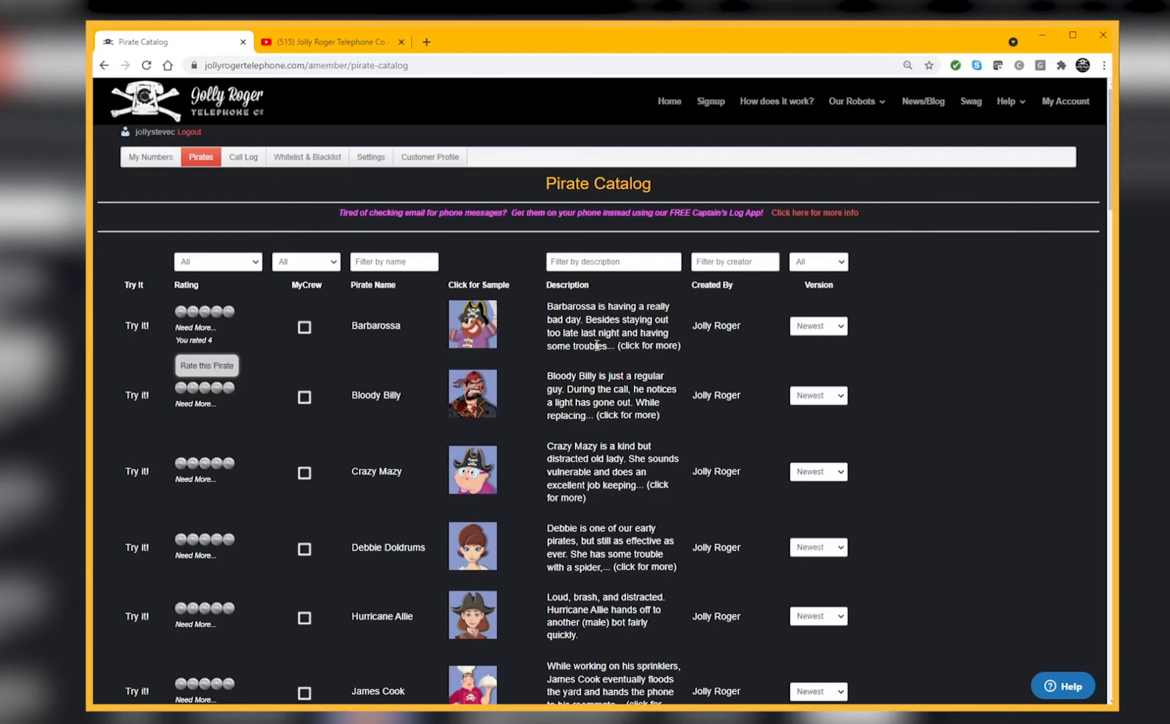
mouse_move(709, 356)
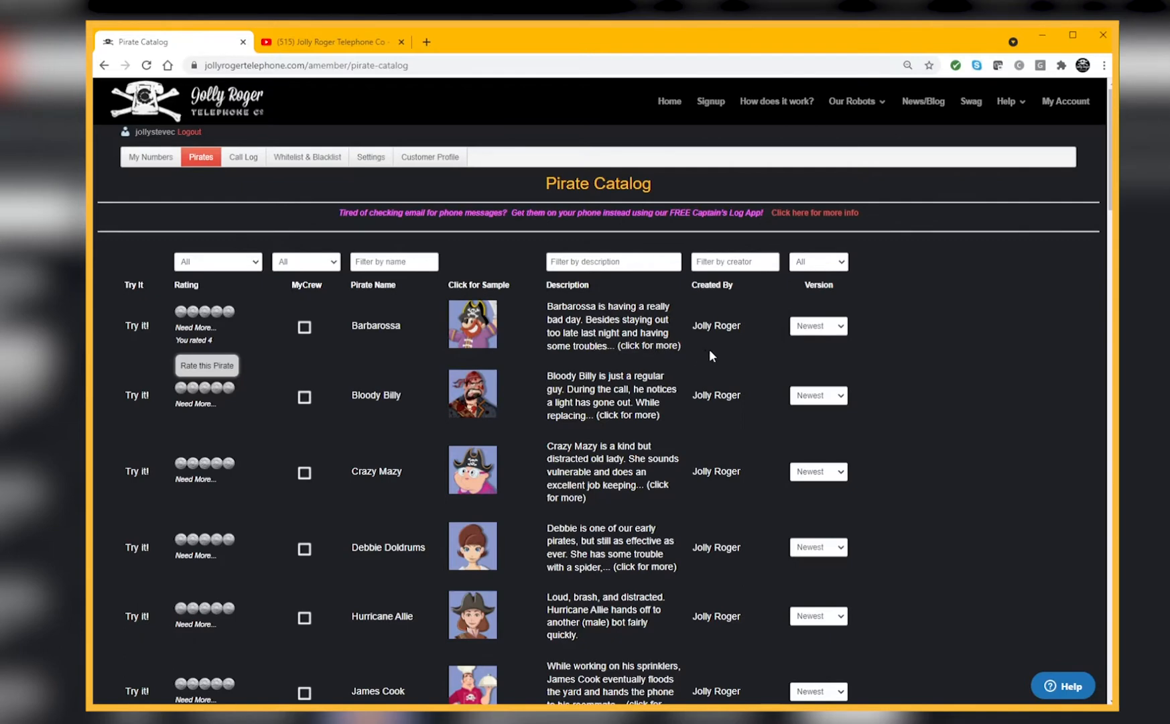
mouse_move(732, 451)
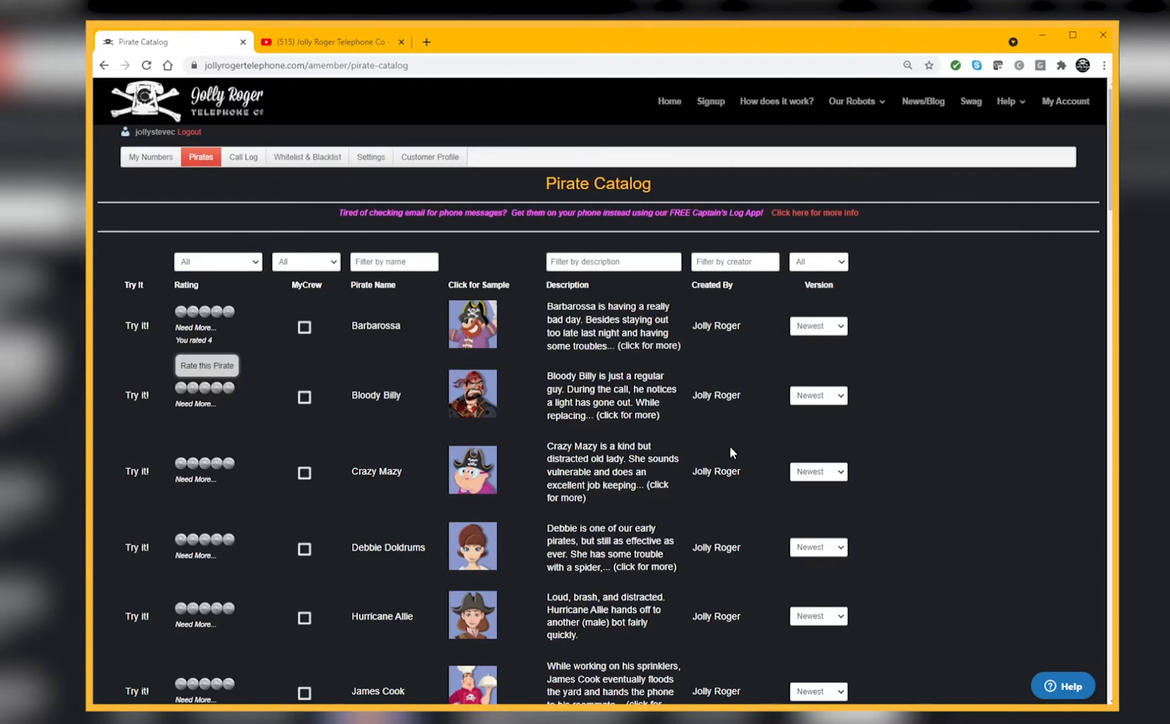
mouse_move(706, 342)
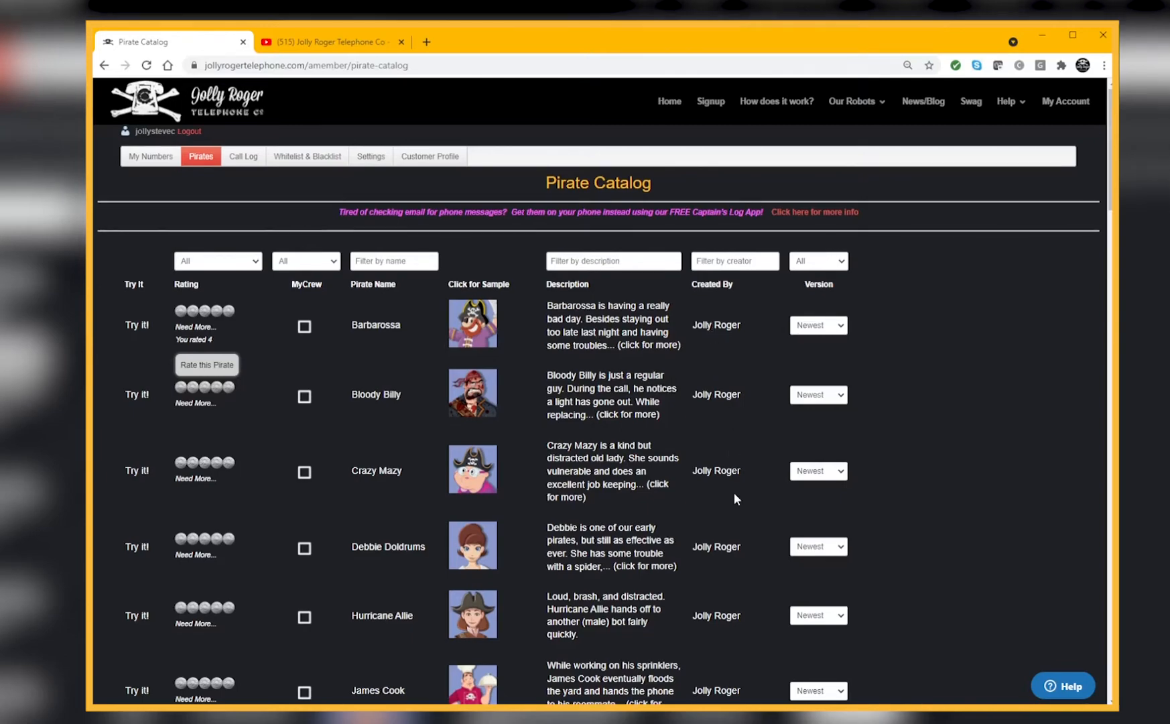
scroll(down, 3)
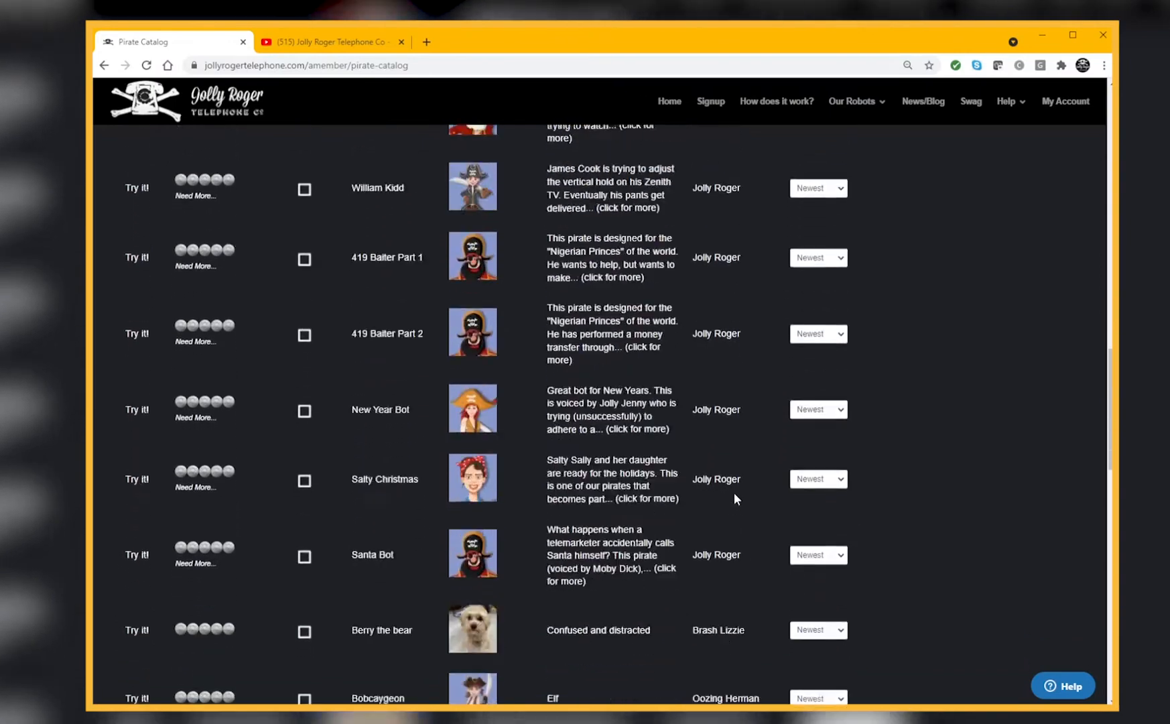
scroll(down, 3)
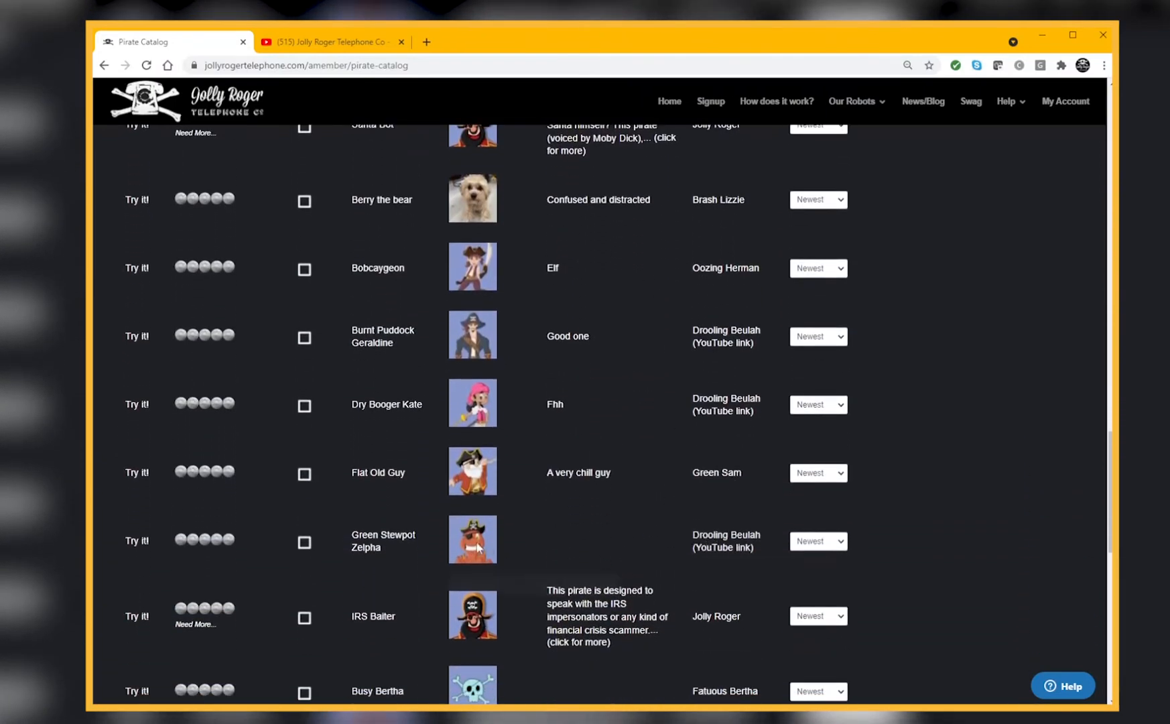
mouse_move(725, 541)
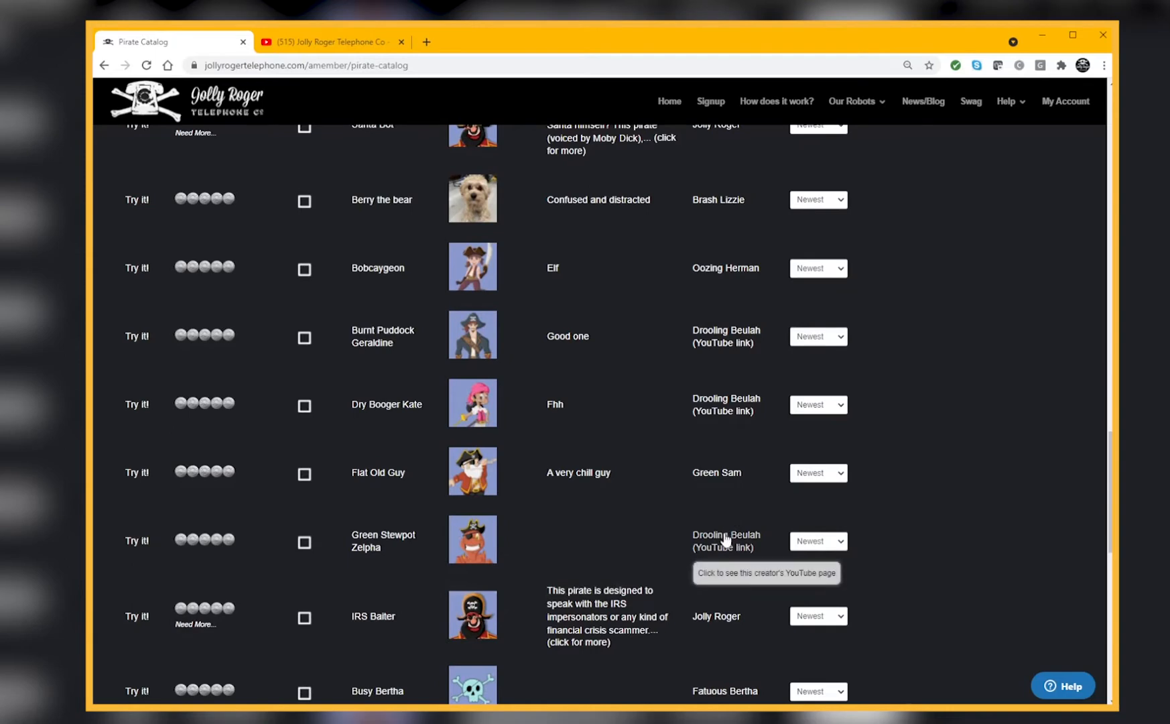
Step: Visit Green Stewpot Zelpha's creator YouTube channel, then return to the catalog
click(725, 541)
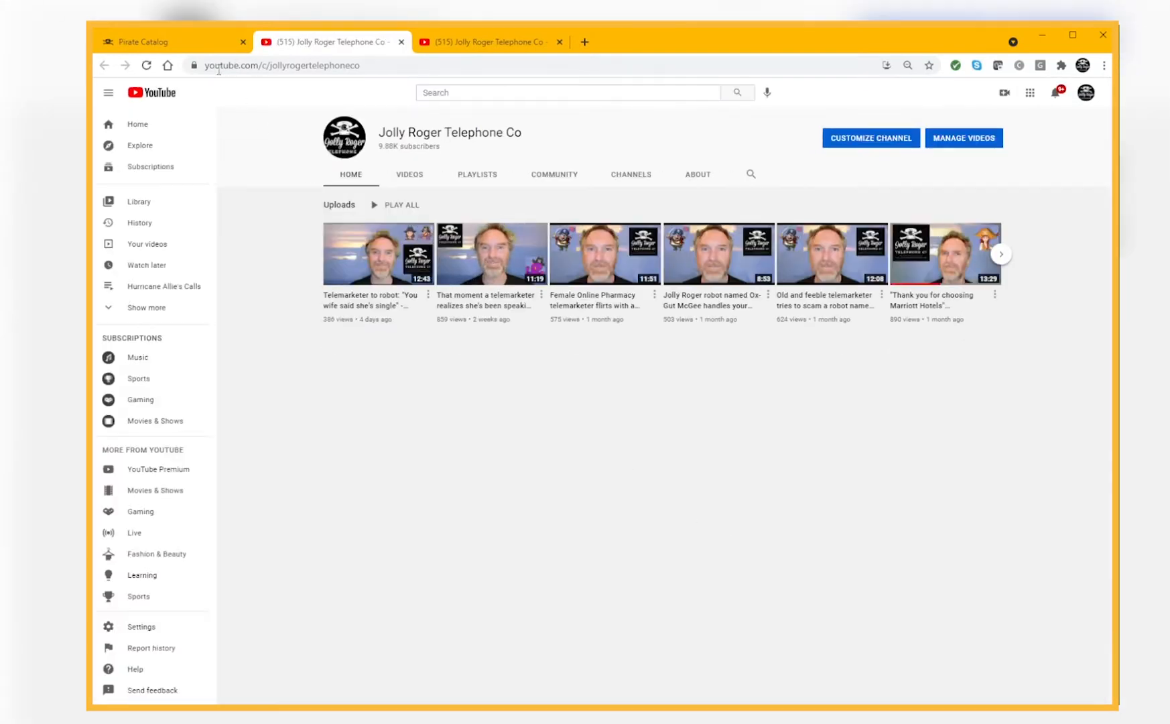
click(171, 42)
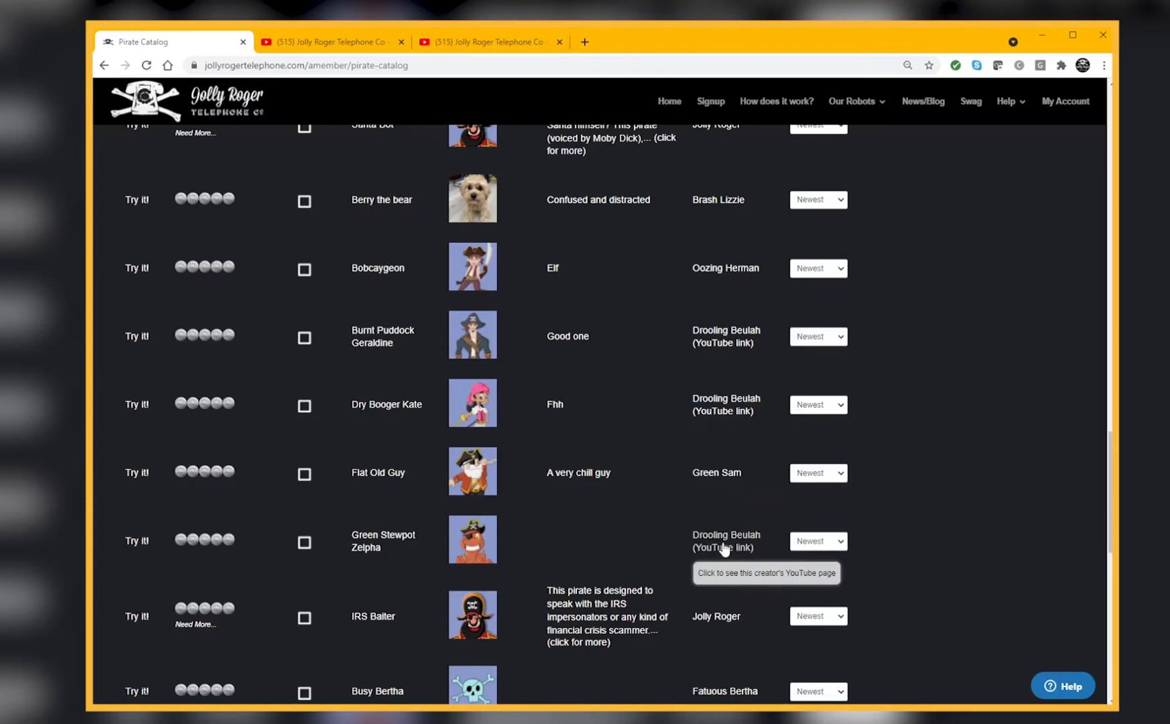
mouse_move(832, 551)
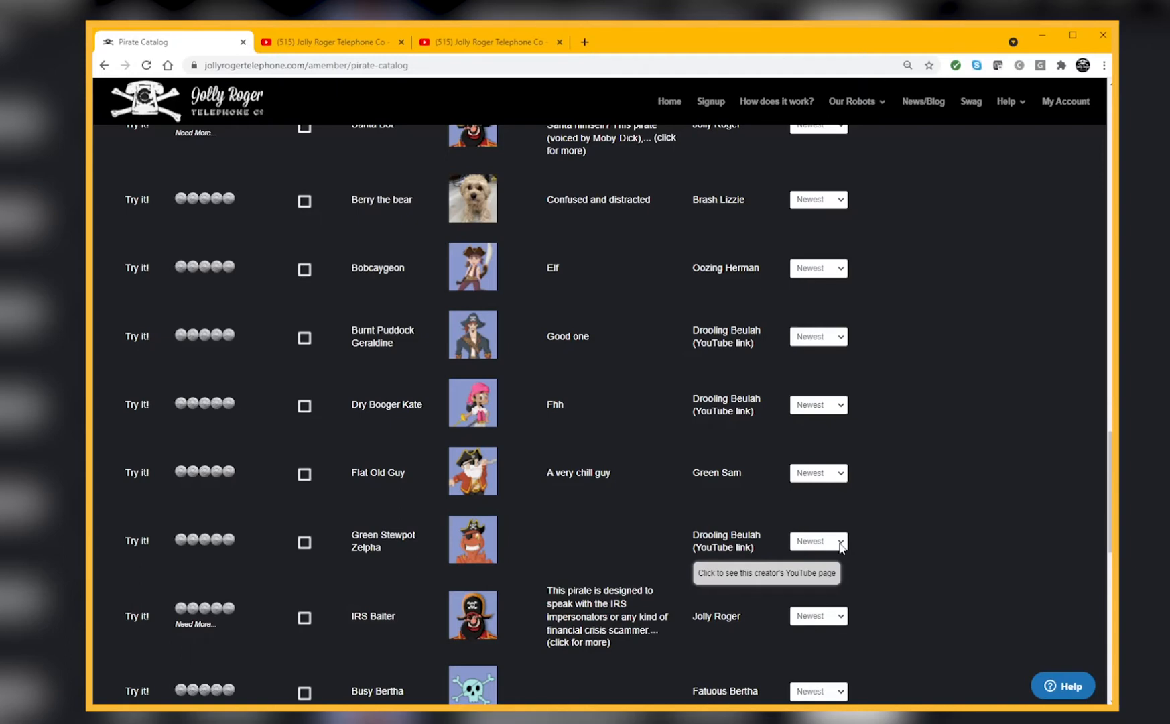
Step: Change Green Stewpot Zelpha's version from Newest to 1
scroll(down, 3)
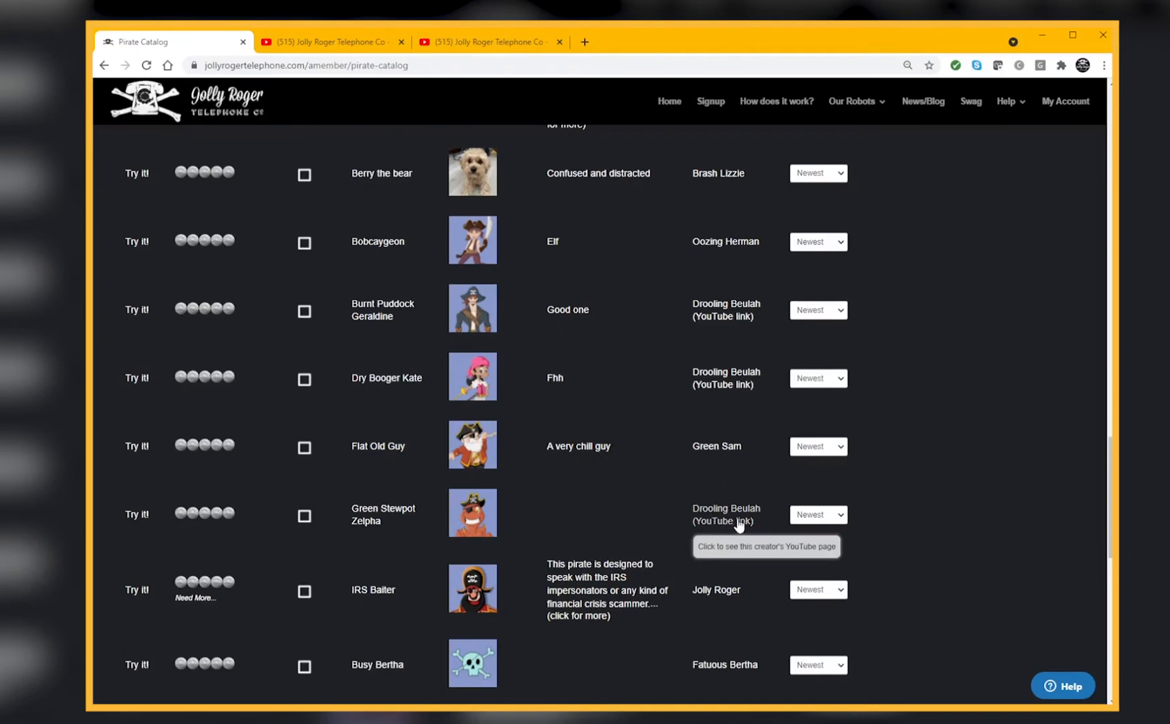
mouse_move(845, 521)
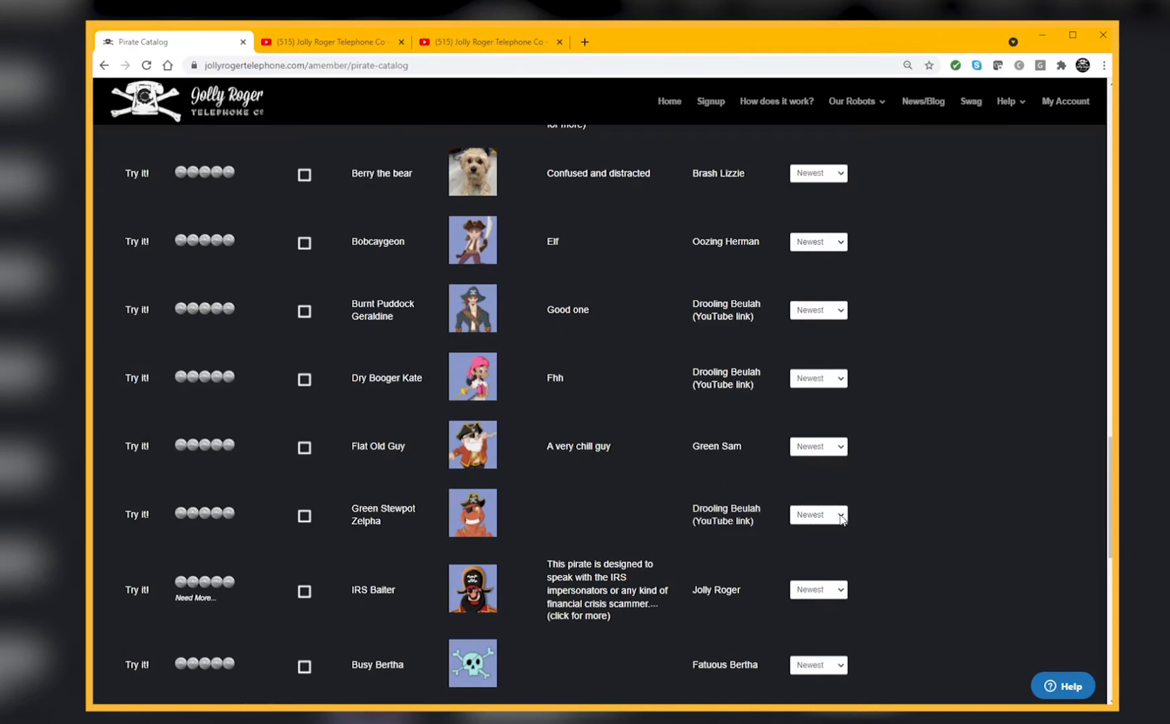
mouse_move(811, 577)
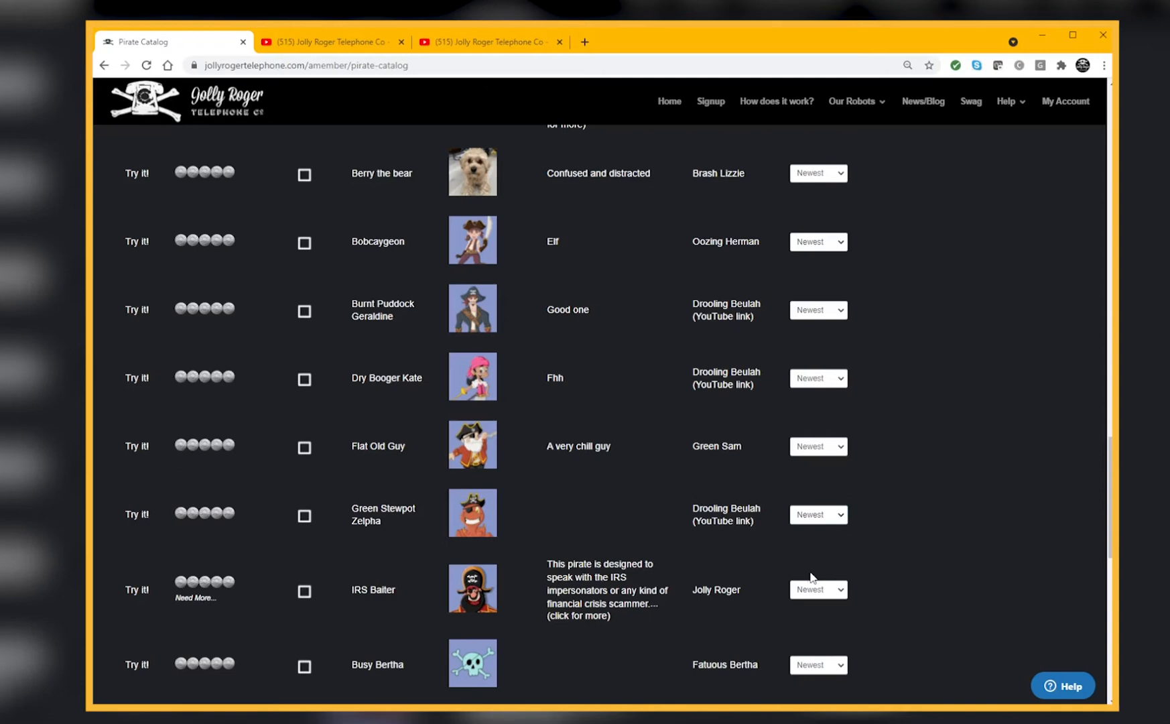
click(818, 514)
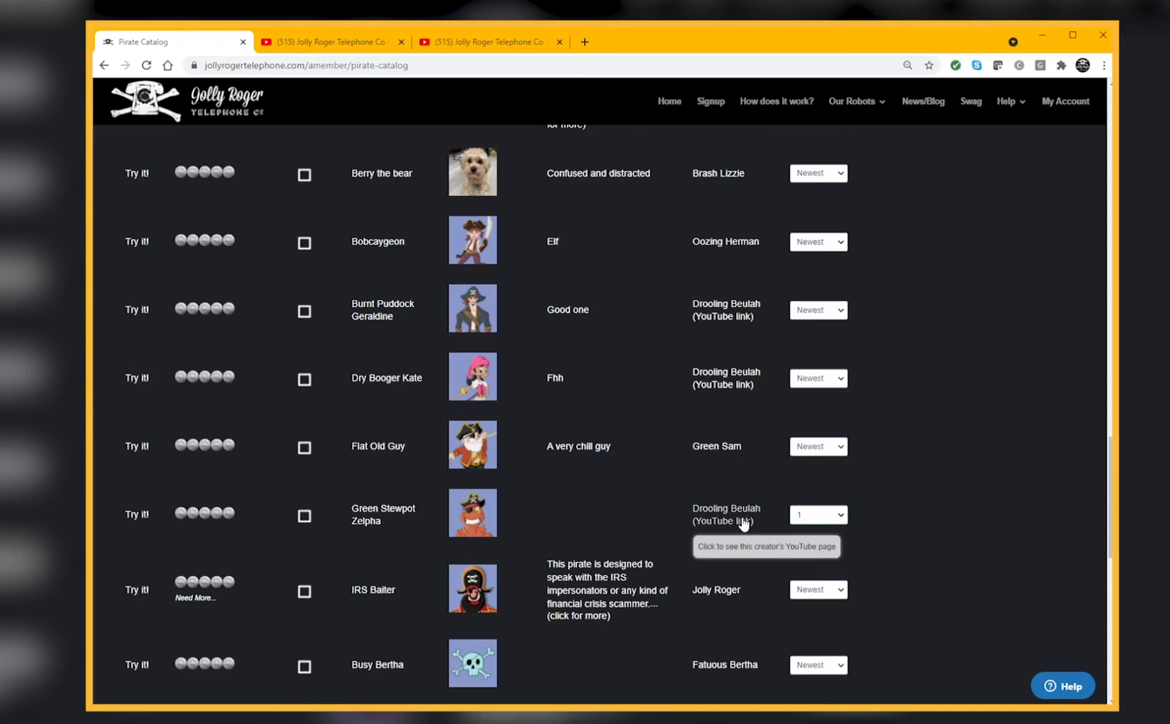
mouse_move(397, 520)
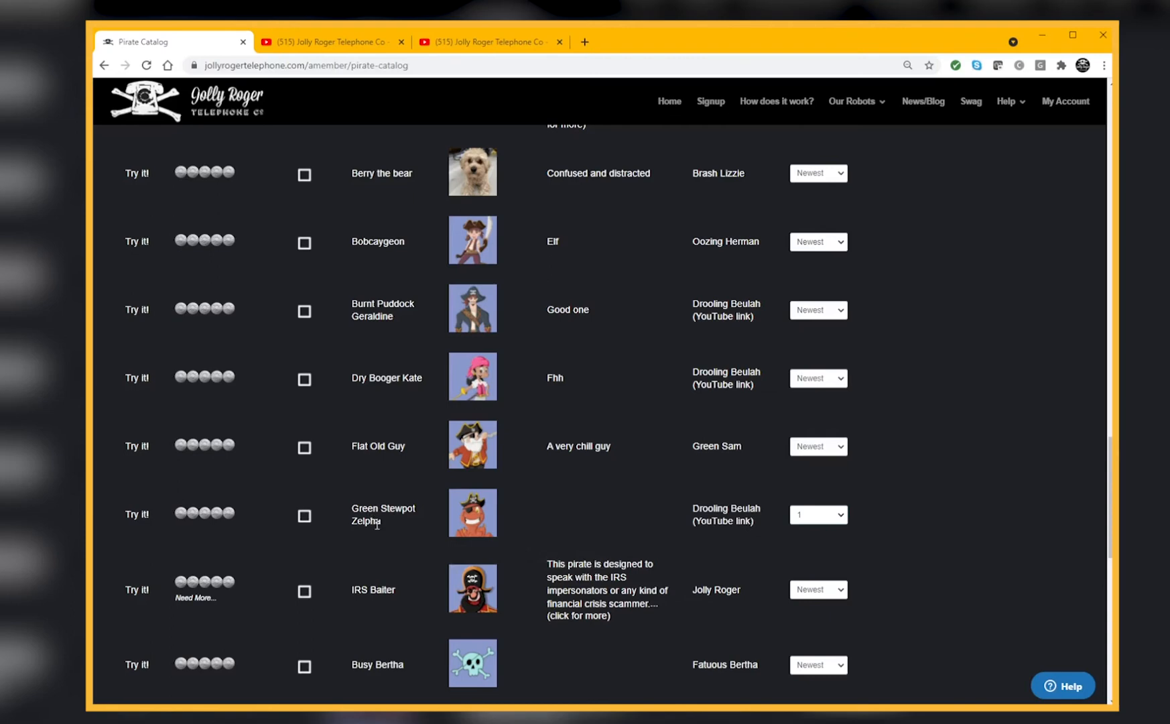
mouse_move(757, 475)
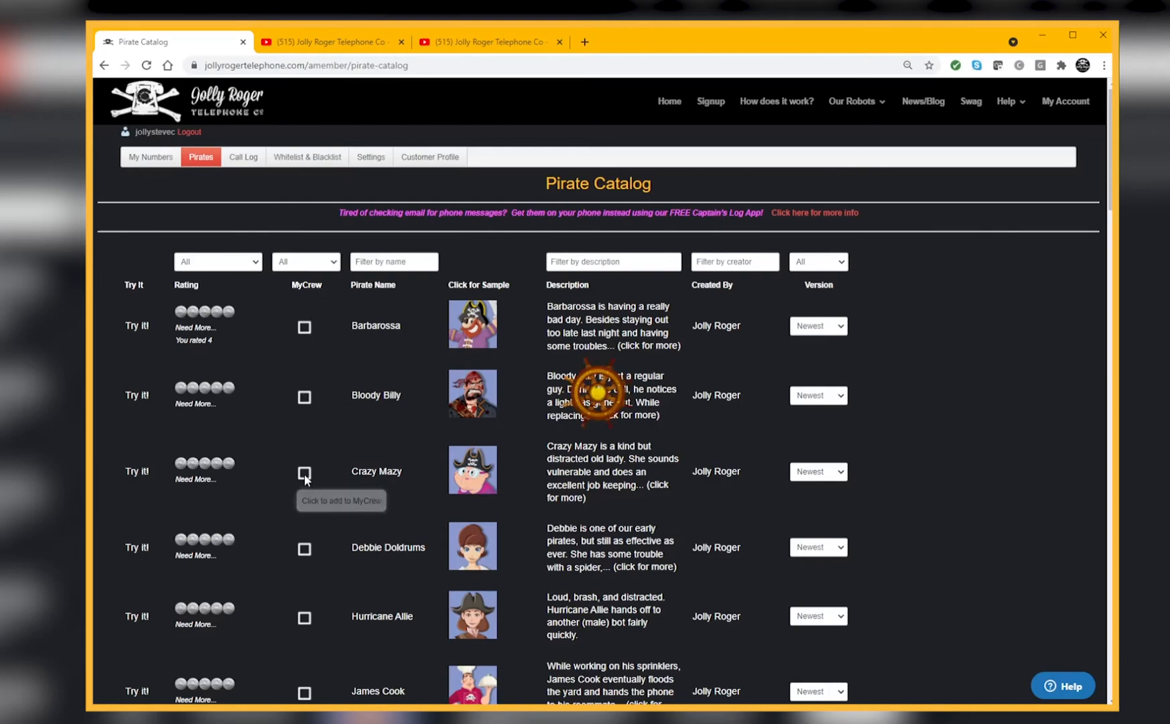
Step: Add Berry the bear to MyCrew and filter the catalog to MyCrew pirates only
scroll(down, 3)
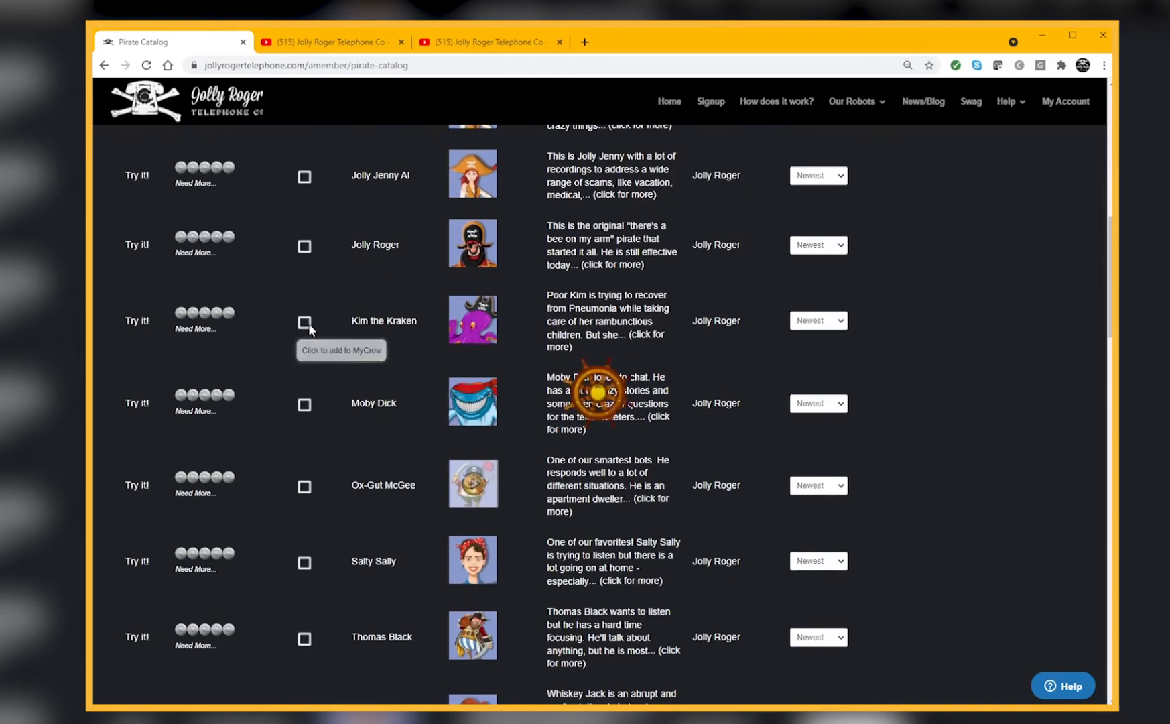
scroll(down, 3)
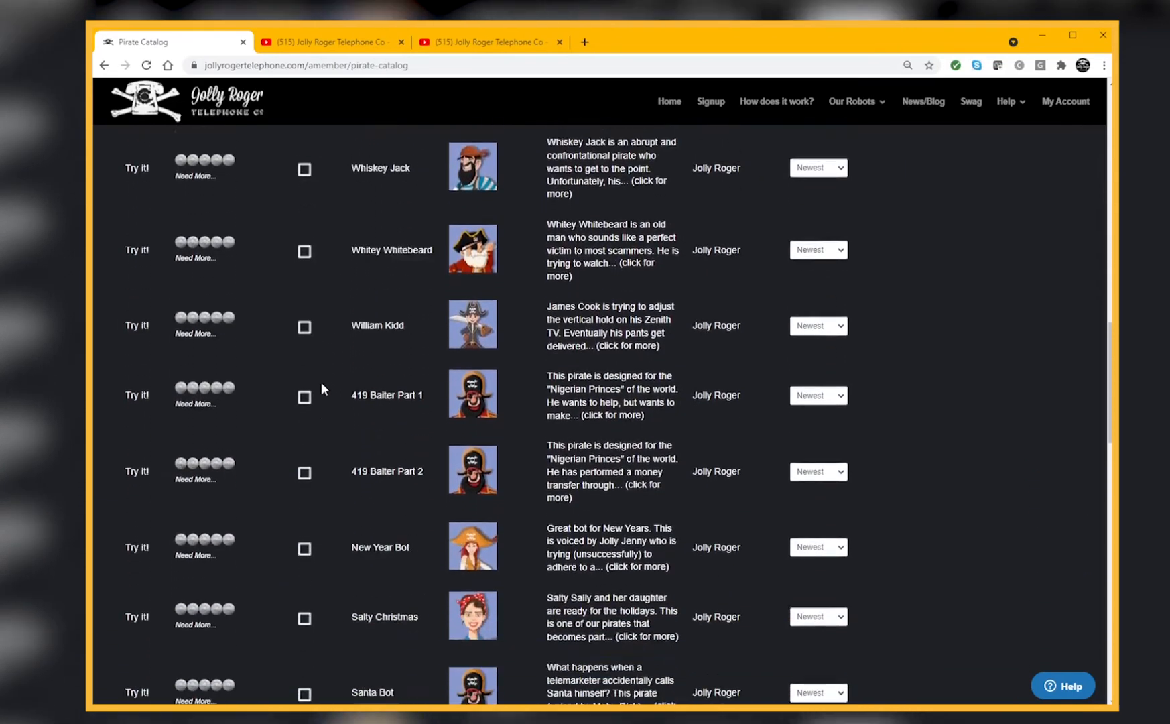
scroll(down, 3)
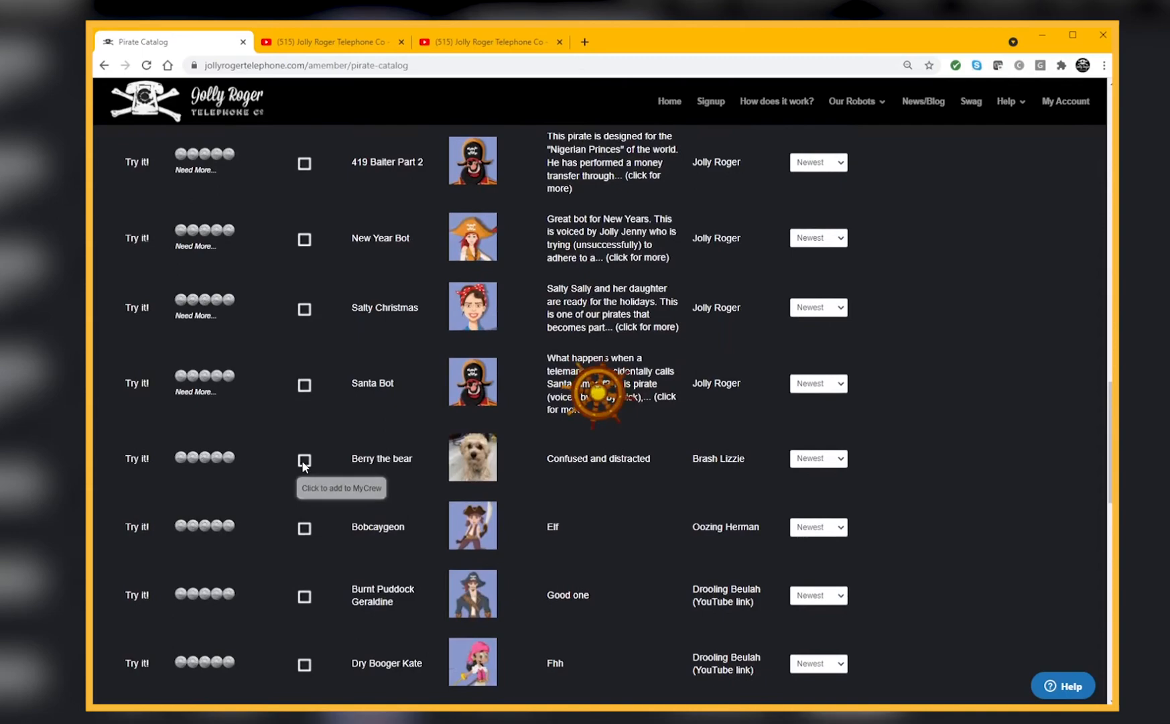
click(304, 460)
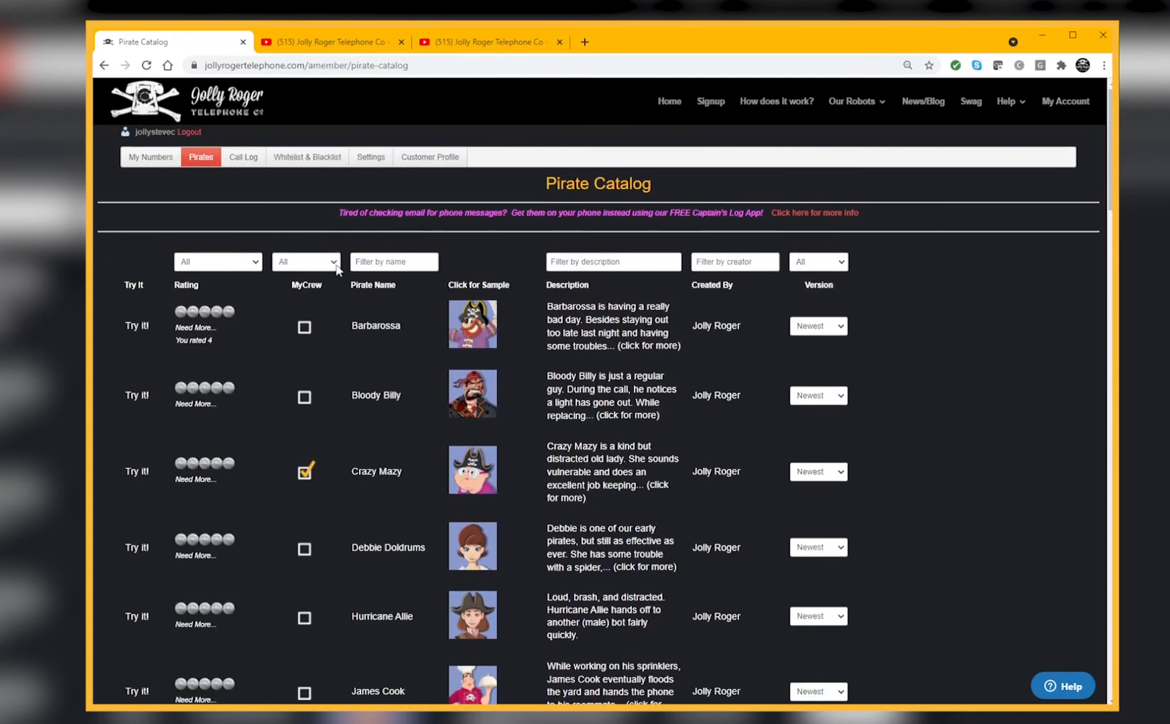
click(306, 262)
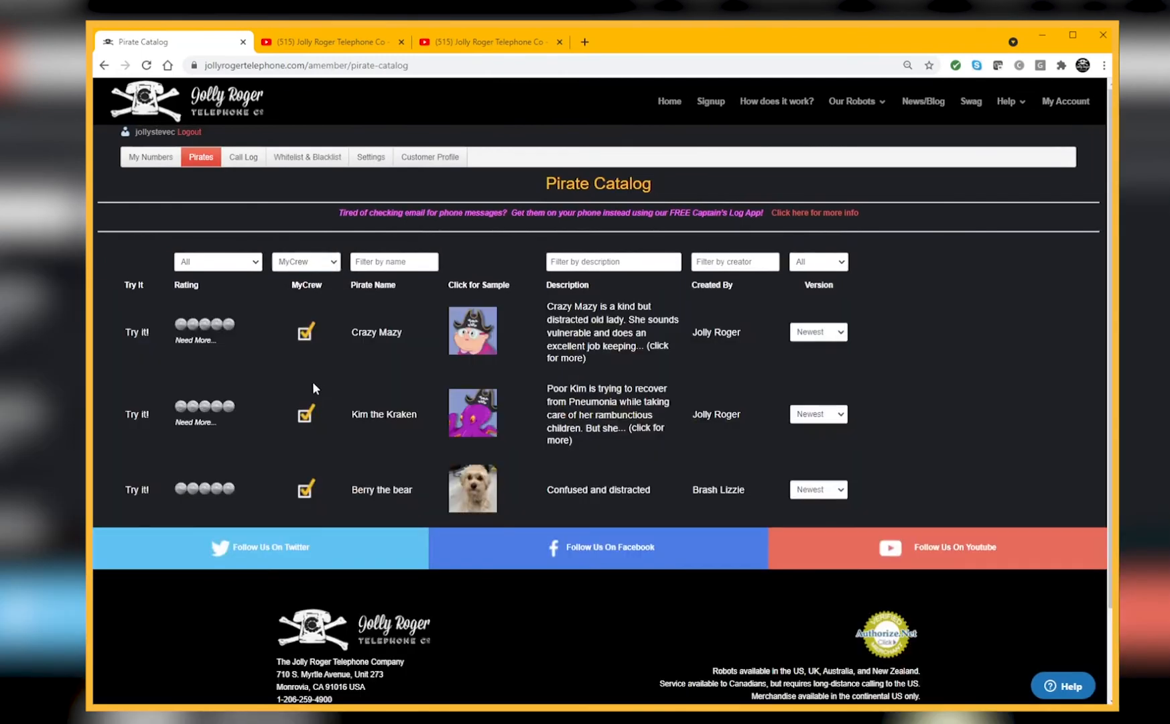
mouse_move(320, 444)
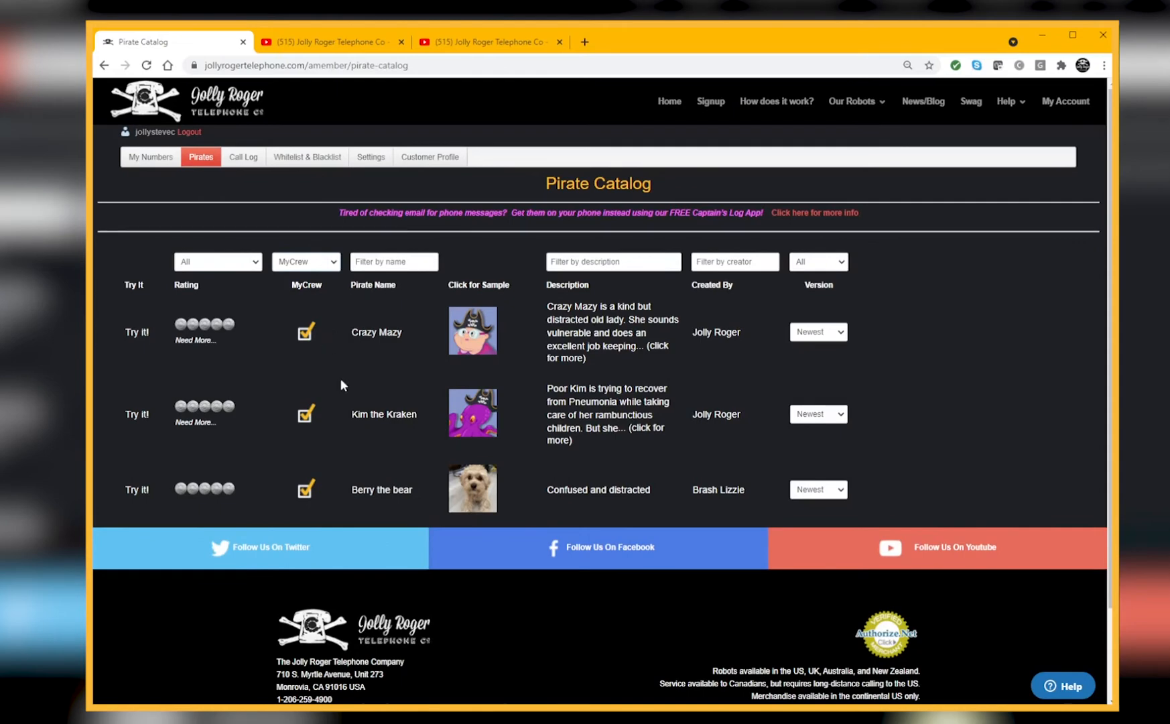
mouse_move(289, 353)
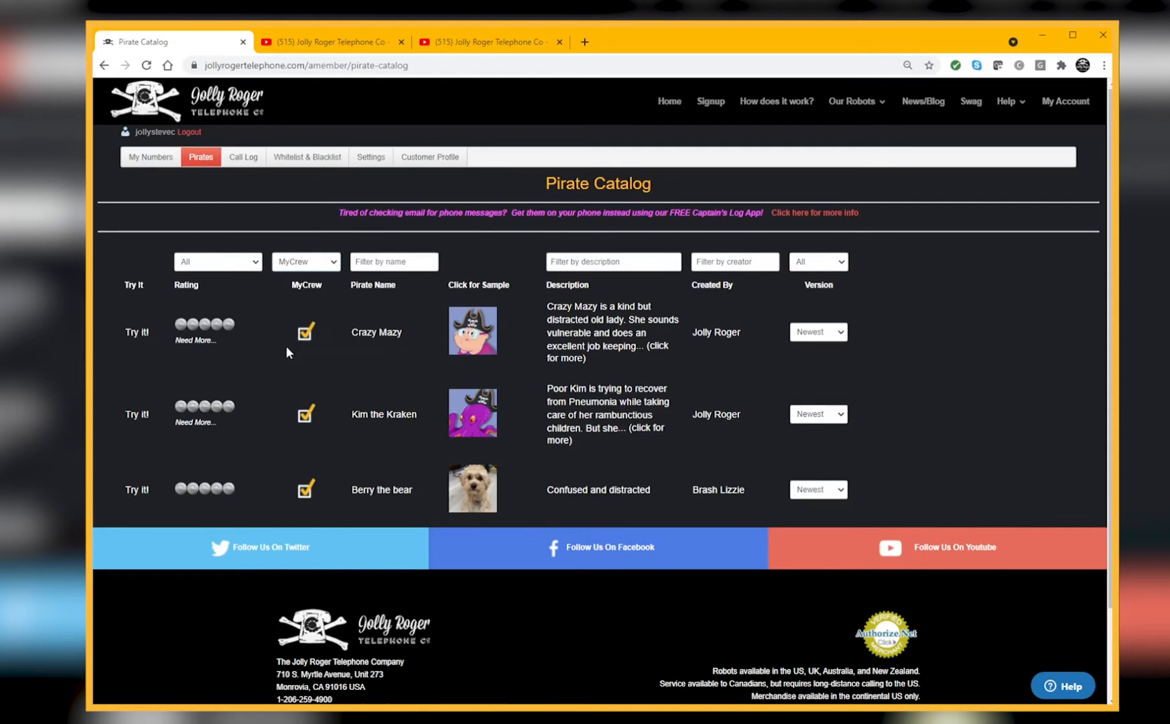
click(150, 157)
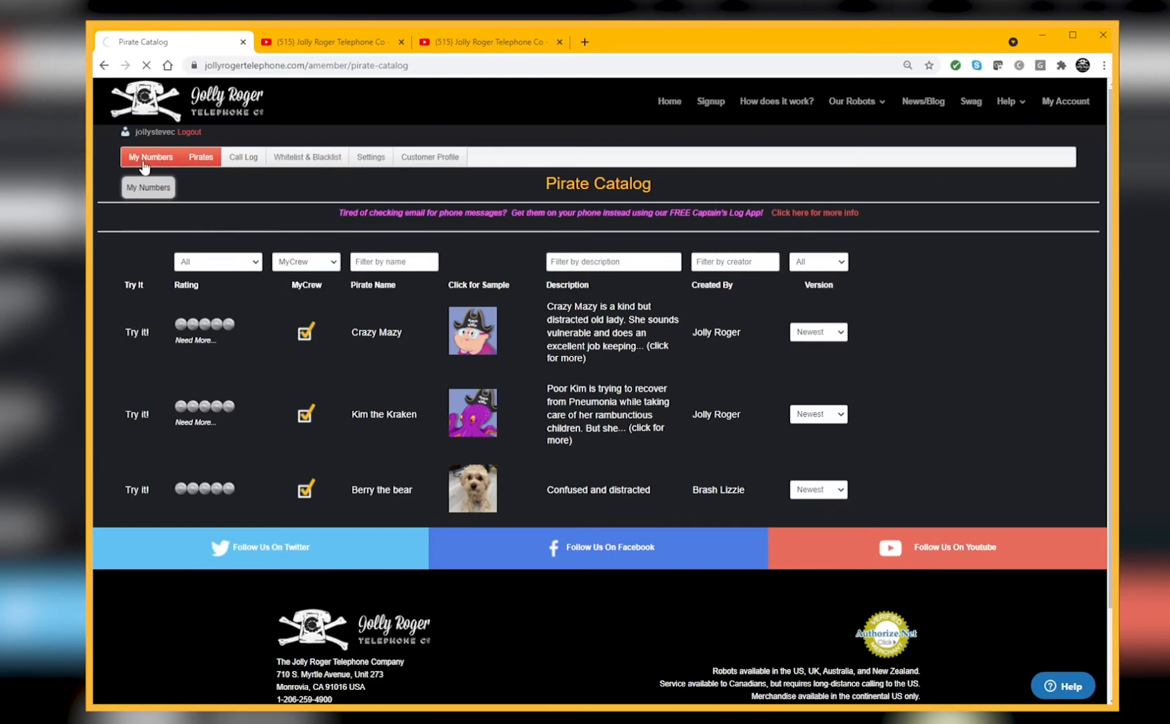
click(150, 157)
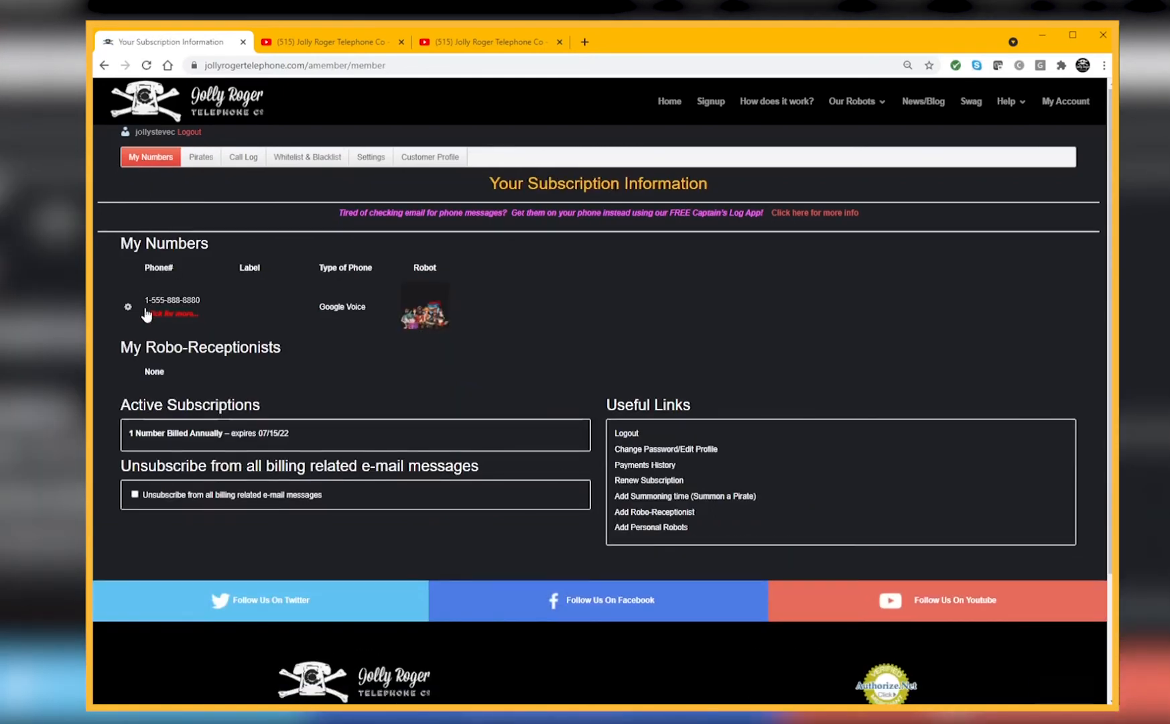
click(127, 306)
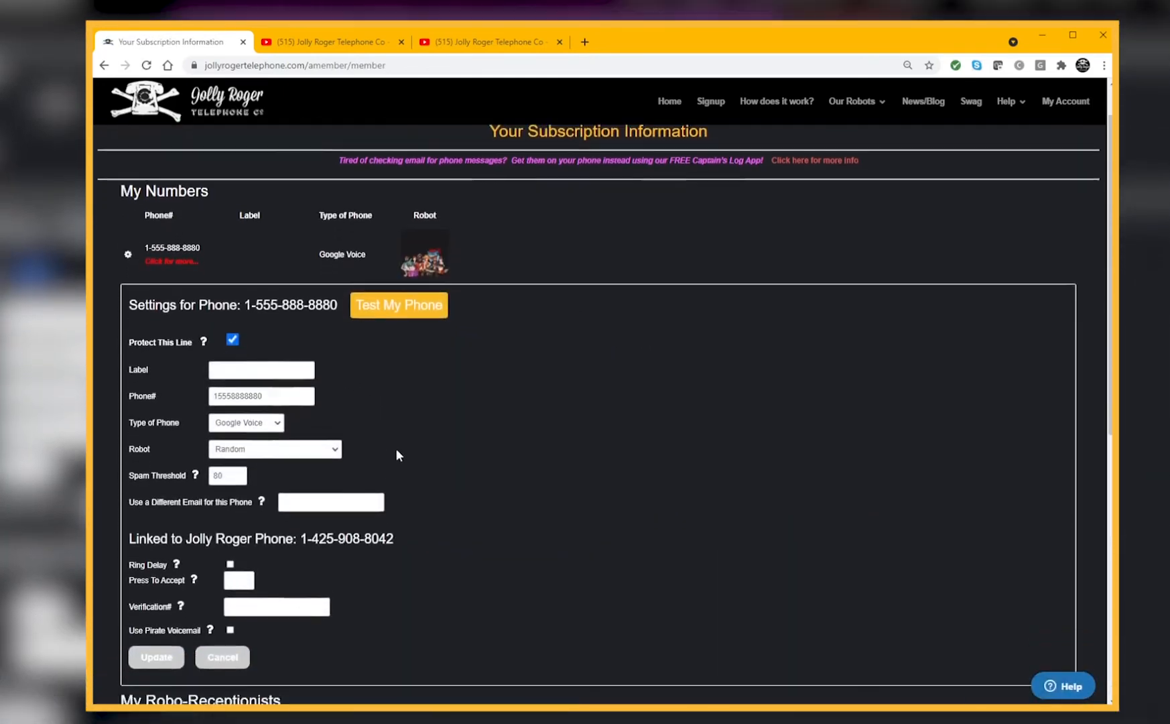
scroll(down, 3)
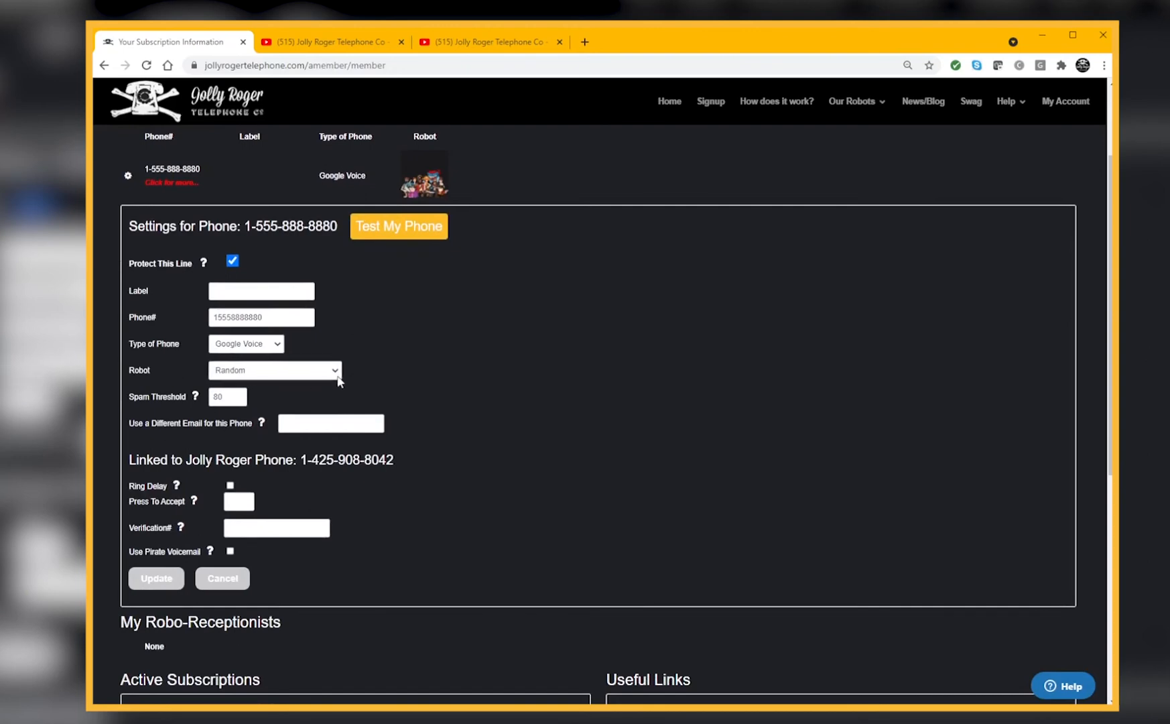
mouse_move(235, 393)
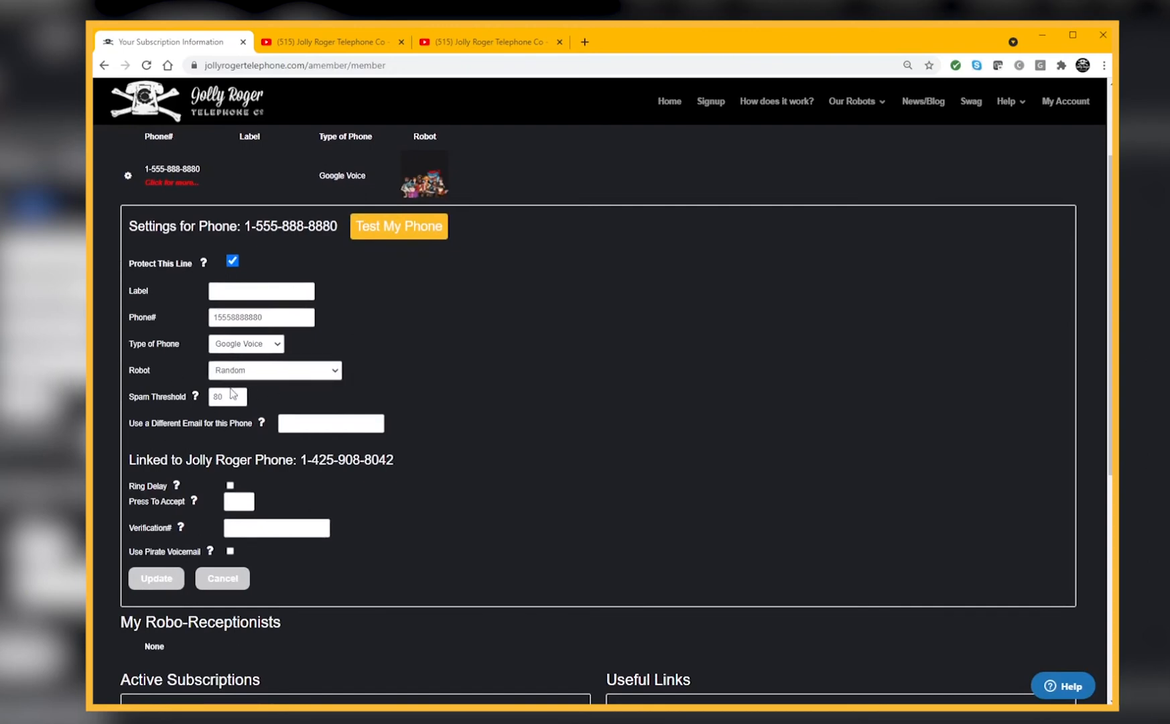
click(273, 370)
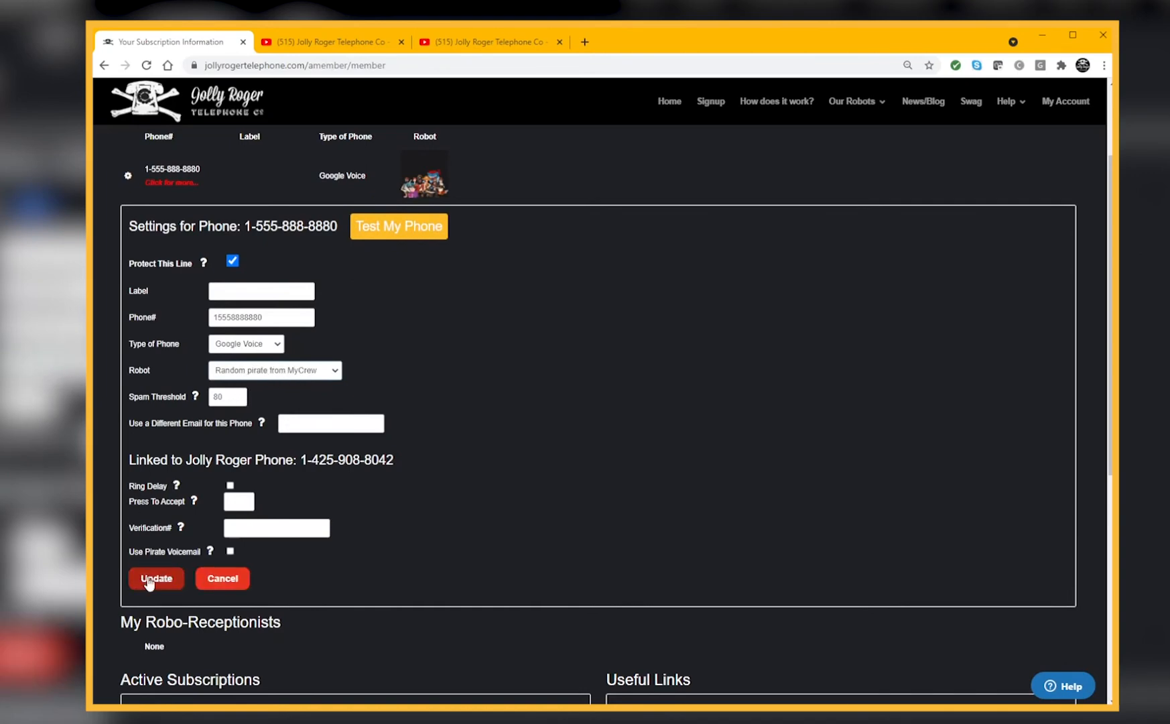
click(155, 578)
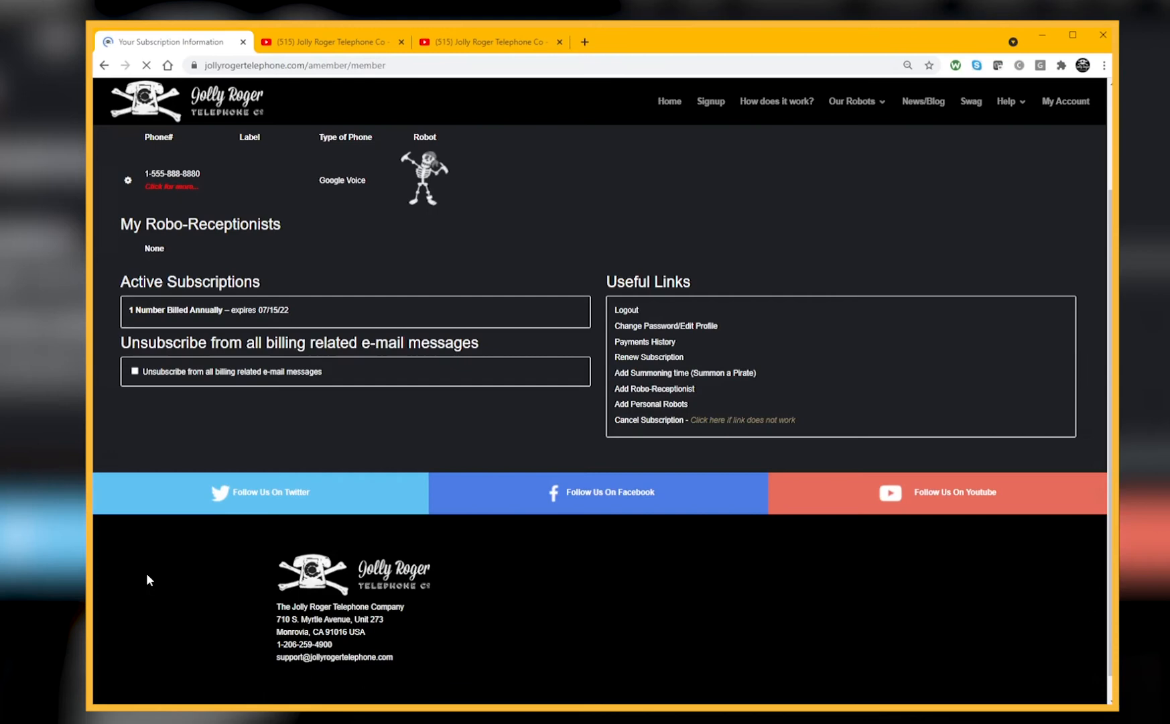